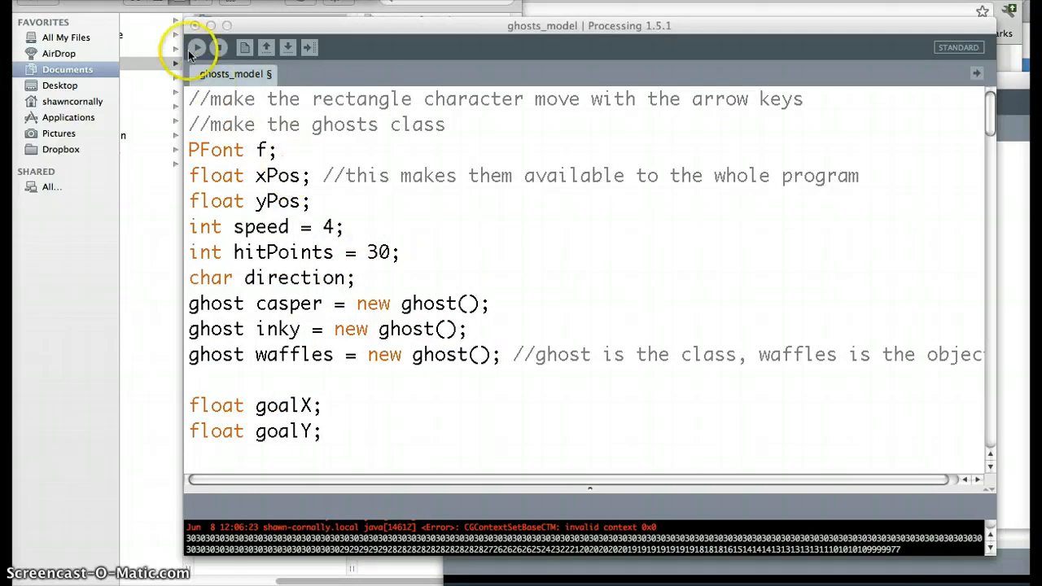
# - Run the ghosts game sketch and scroll through its code
pyautogui.click(196, 48)
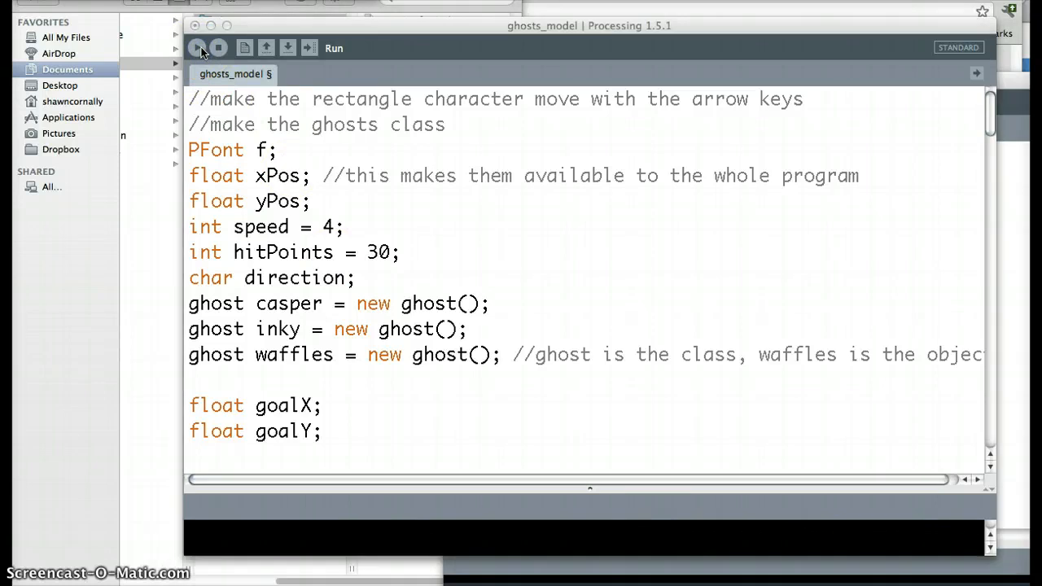
pyautogui.click(197, 48)
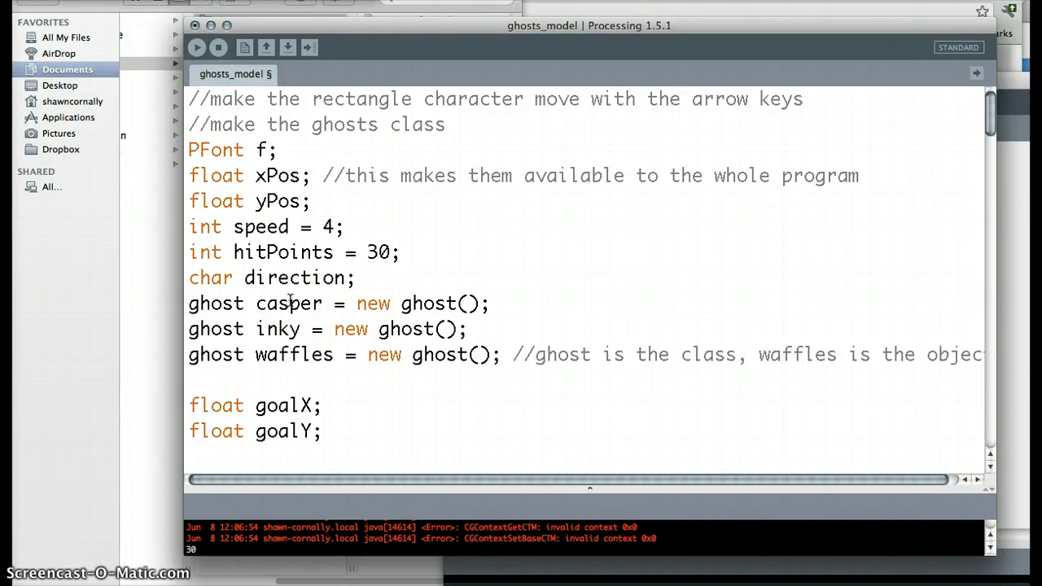
pyautogui.scroll(-3)
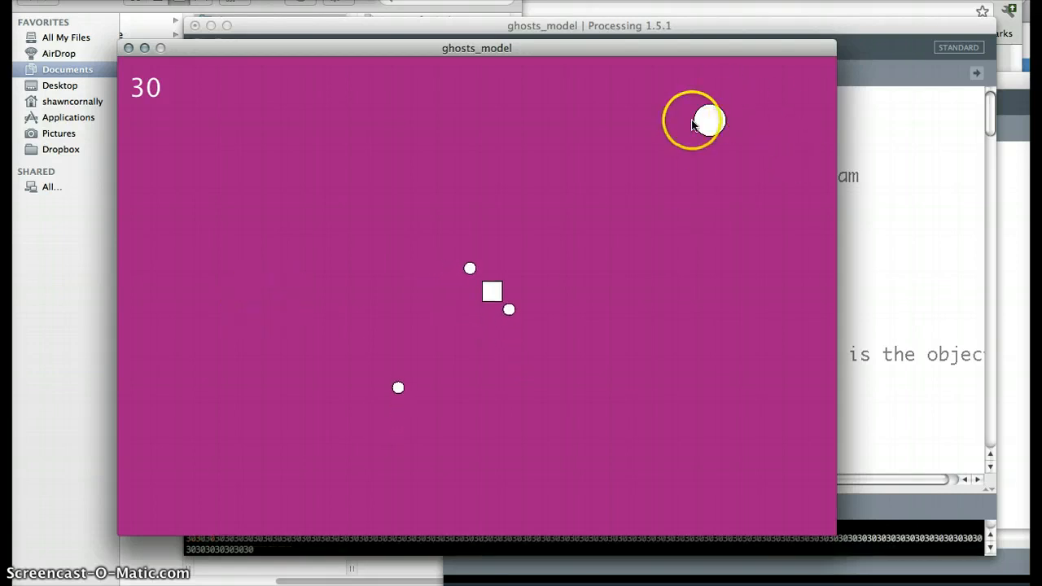
pyautogui.moveTo(260, 167)
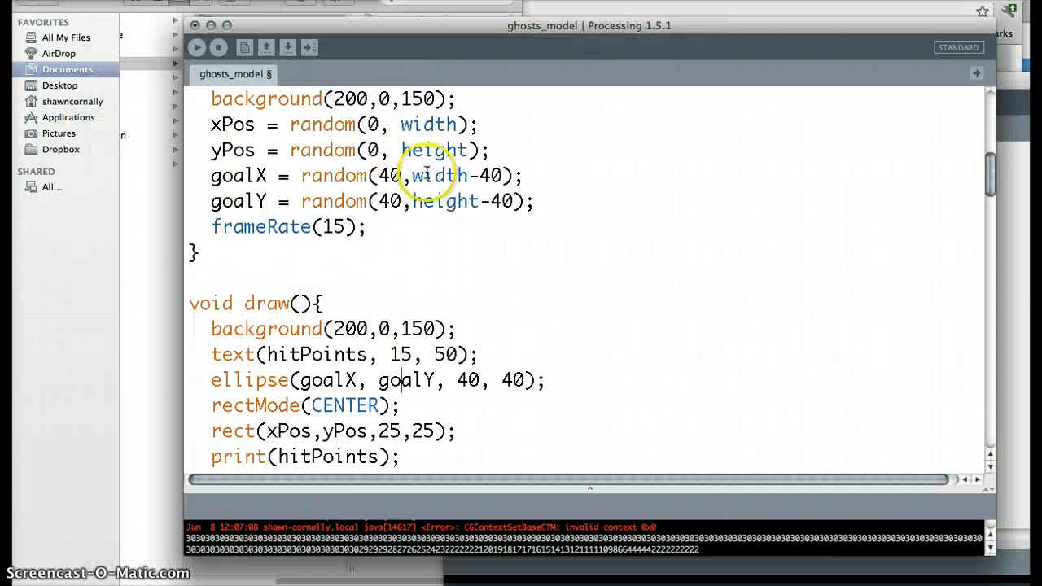
pyautogui.scroll(3)
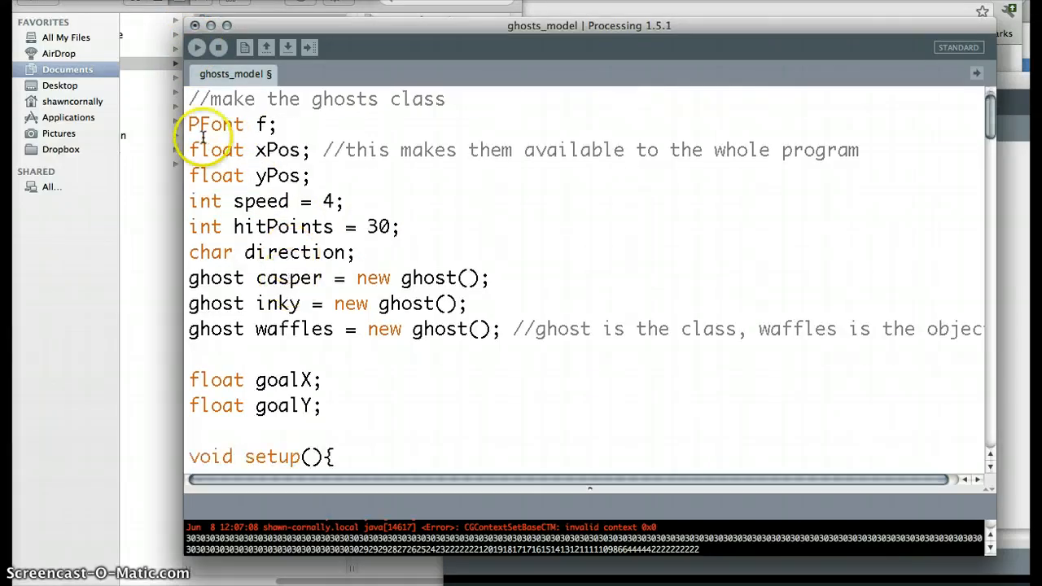
pyautogui.scroll(-3)
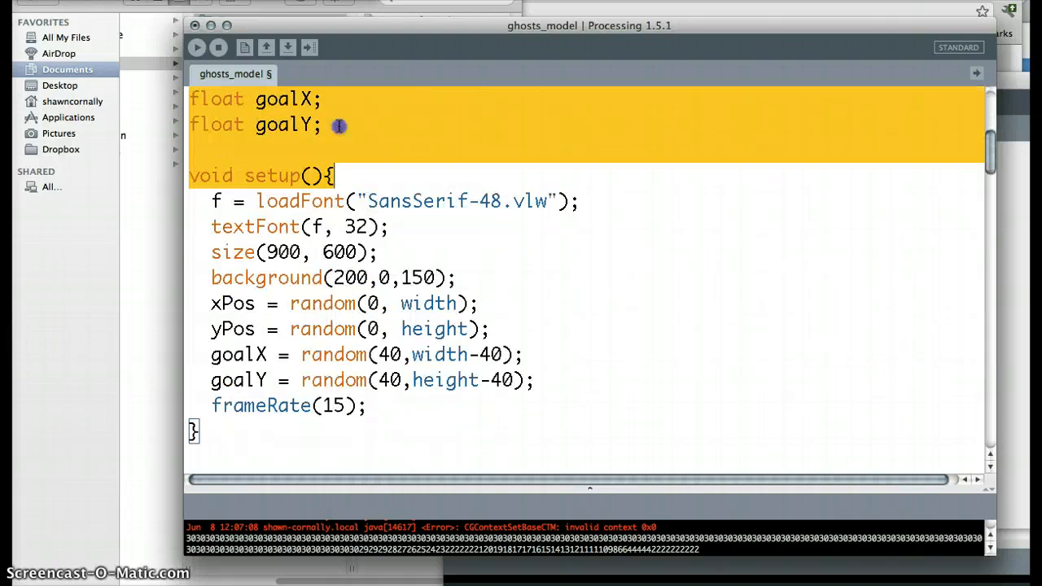
pyautogui.scroll(3)
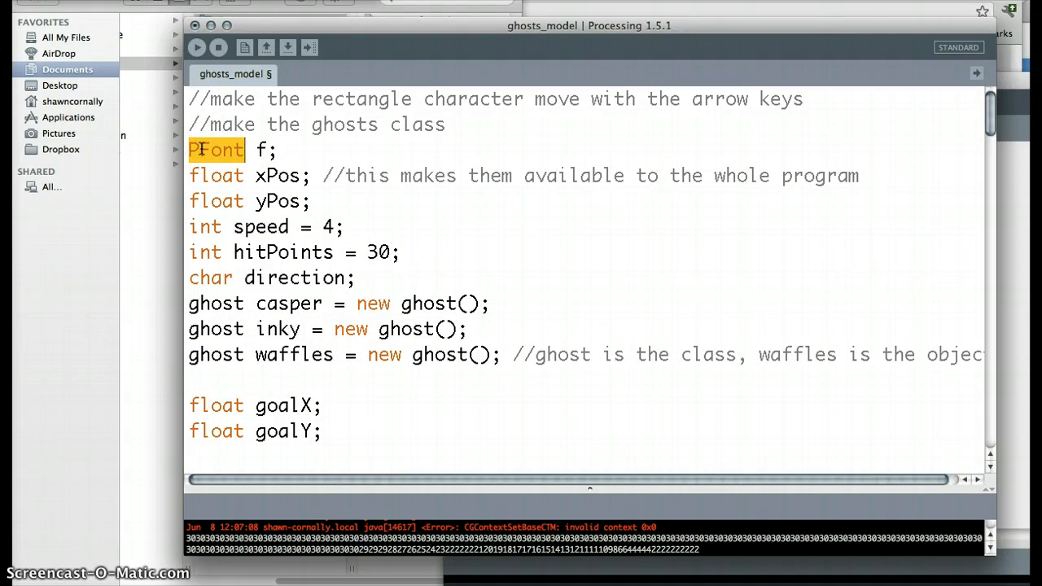
# - Highlight the PFont type, font variable f, hitPoints declaration and font-loading line
pyautogui.click(259, 149)
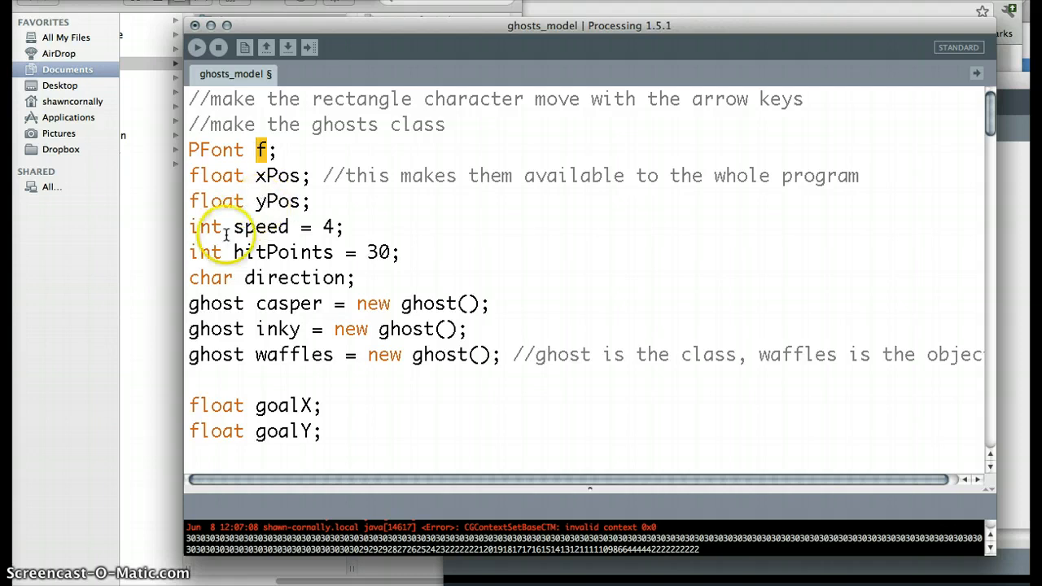
pyautogui.click(404, 253)
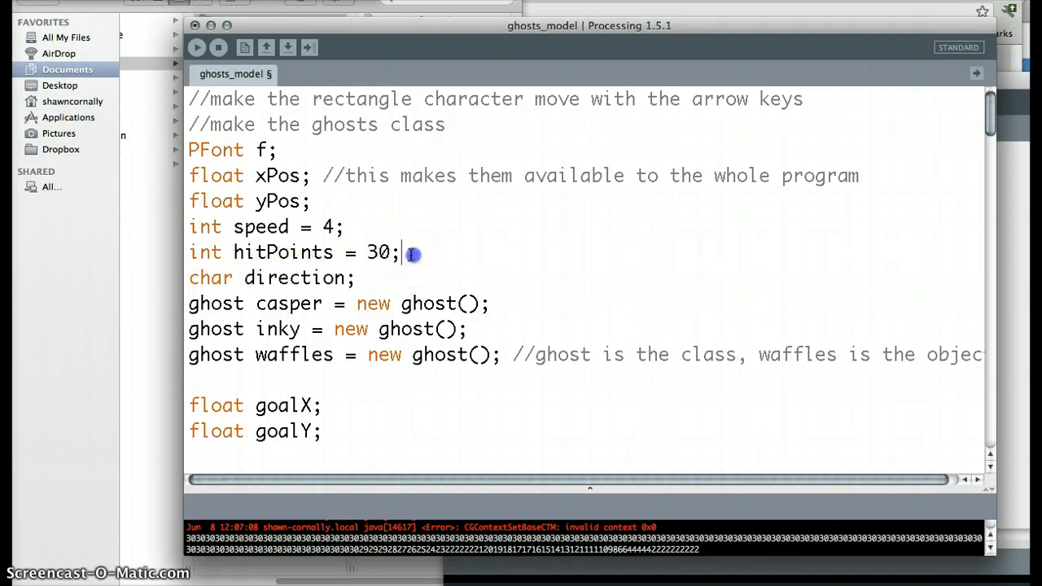
pyautogui.tripleClick(293, 252)
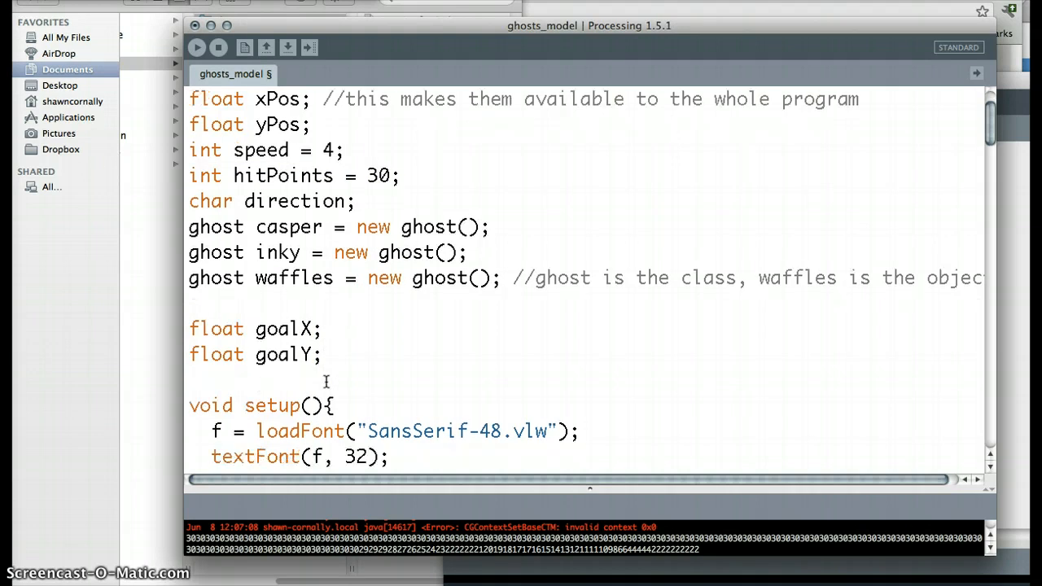
pyautogui.scroll(-3)
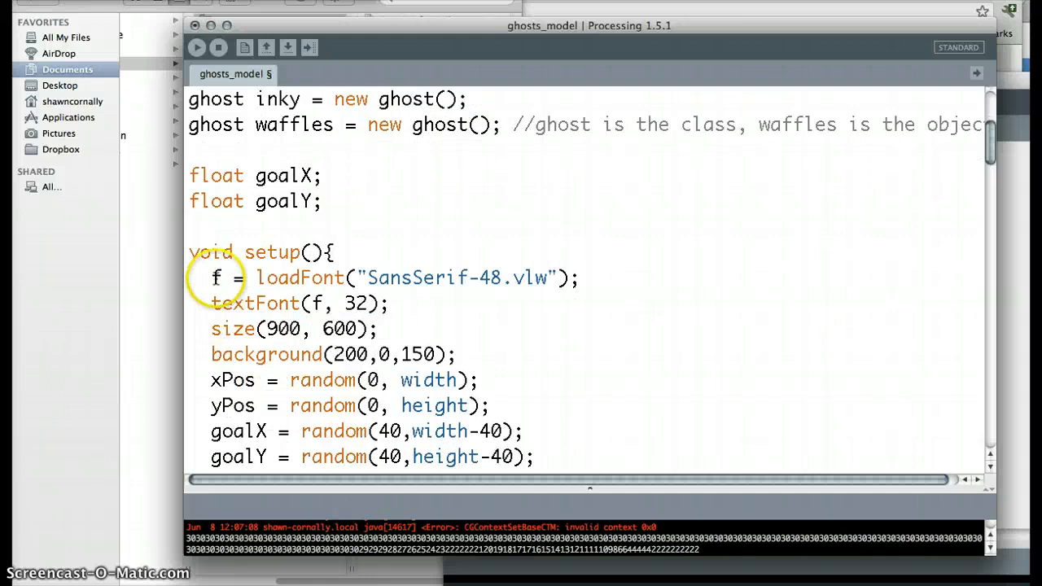
pyautogui.tripleClick(390, 277)
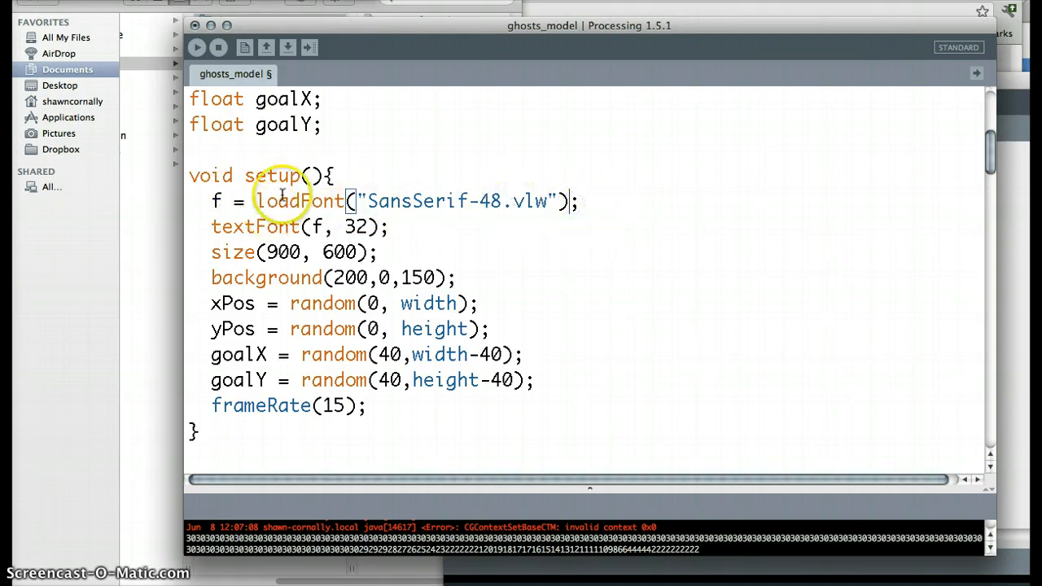
pyautogui.moveTo(114, 183)
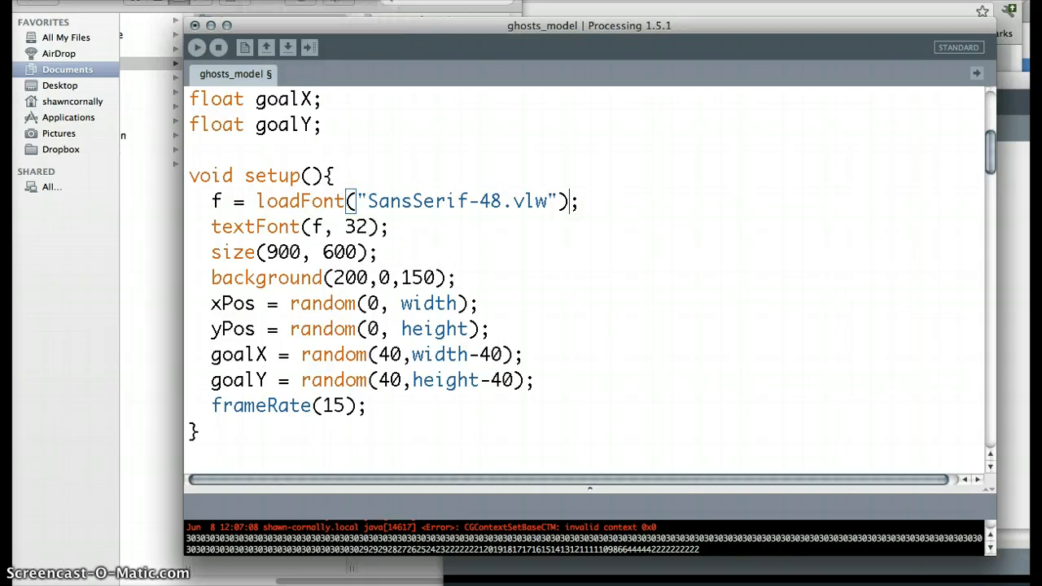
pyautogui.moveTo(287, 47)
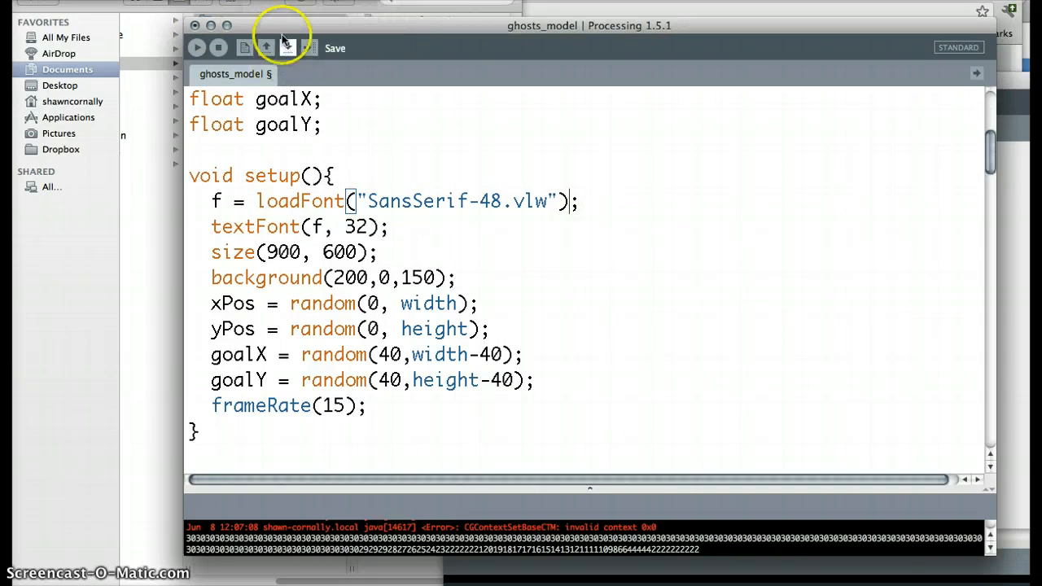
# - Save the sketch and choose the Onyx font in the bitmap font tool
pyautogui.click(287, 47)
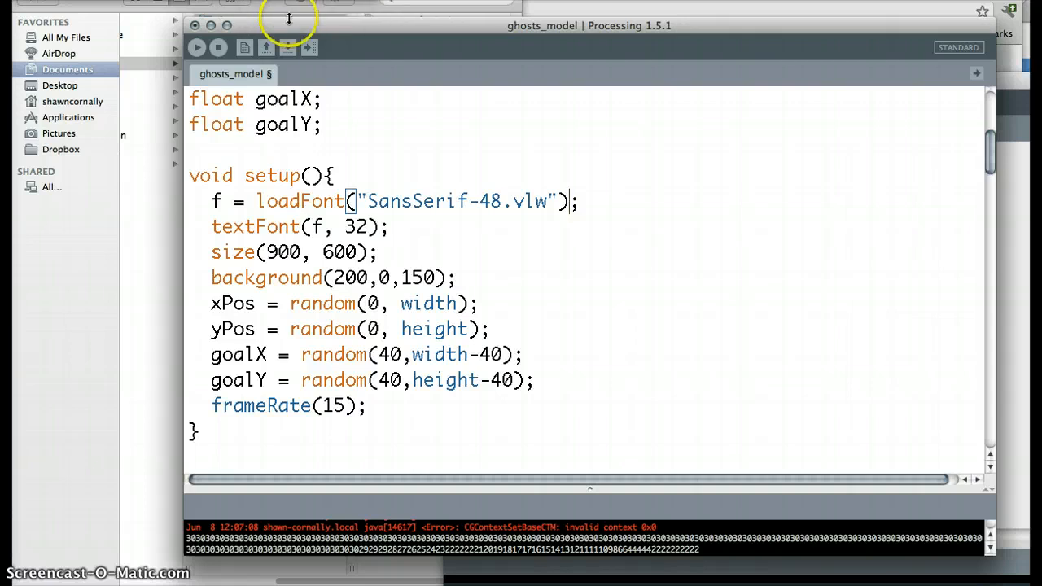
pyautogui.moveTo(289, 24)
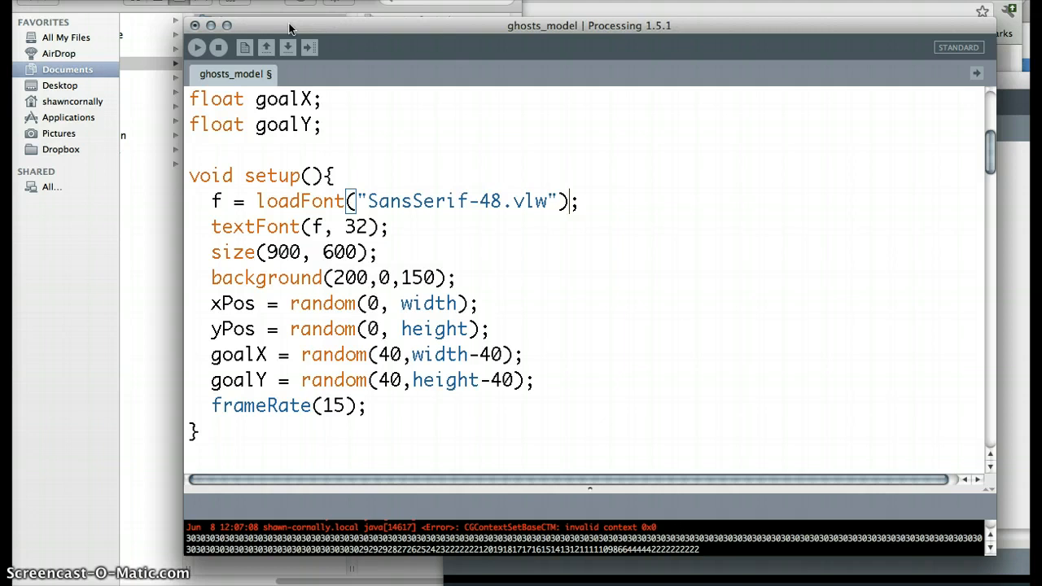
pyautogui.moveTo(245, 47)
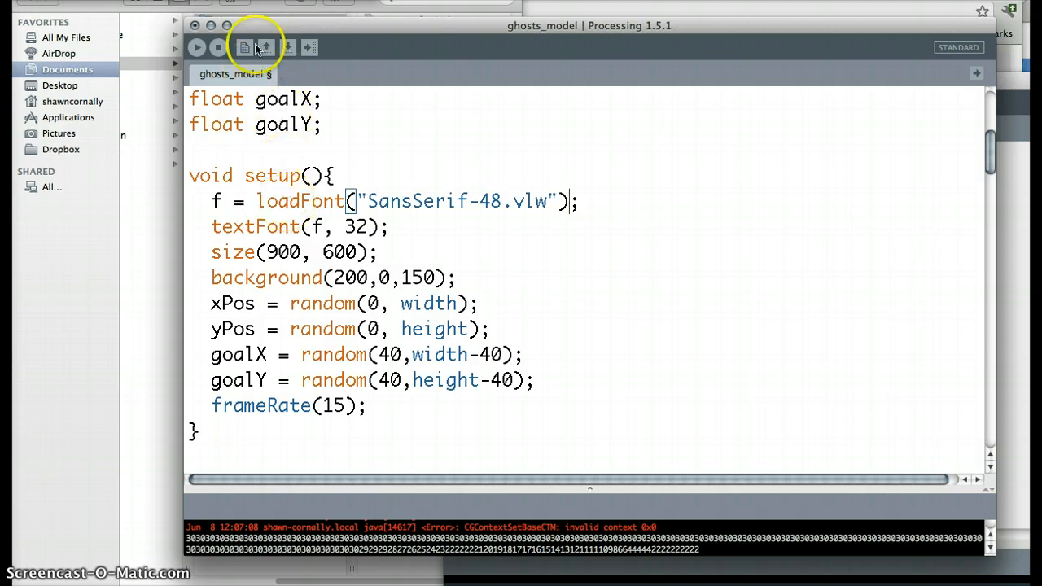
pyautogui.click(246, 47)
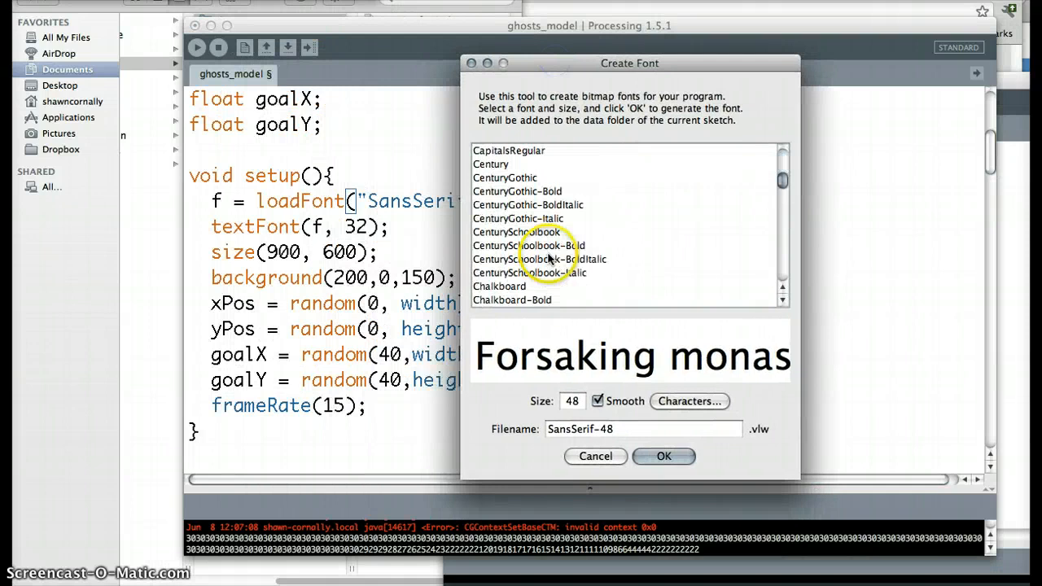
pyautogui.scroll(-3)
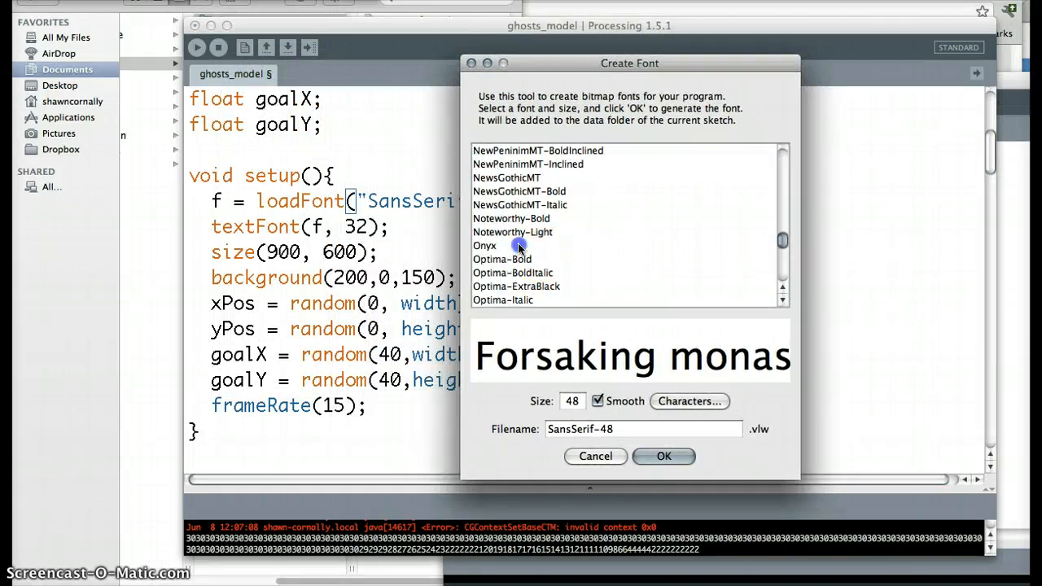
pyautogui.click(484, 245)
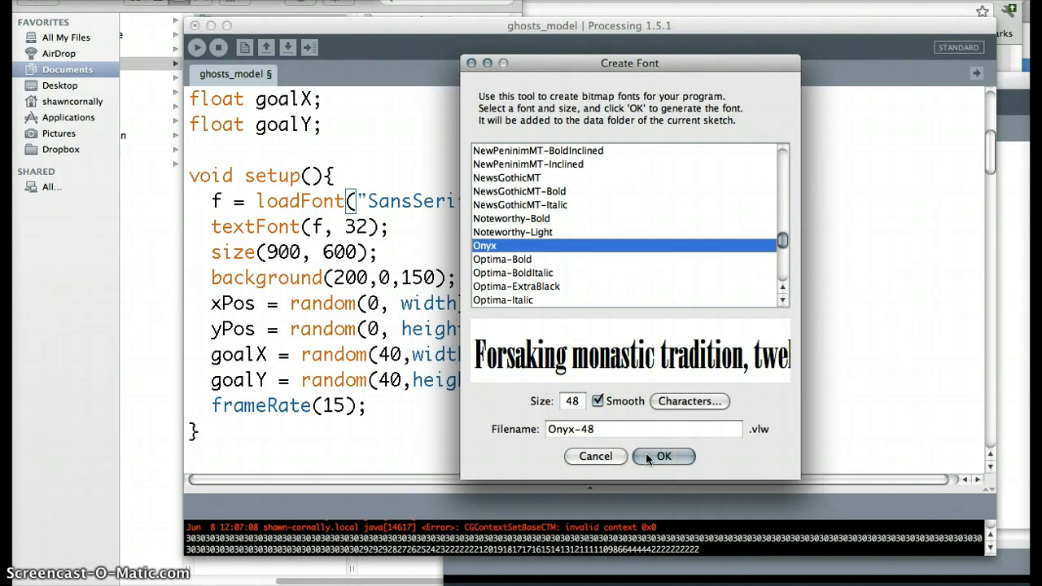
pyautogui.moveTo(378, 289)
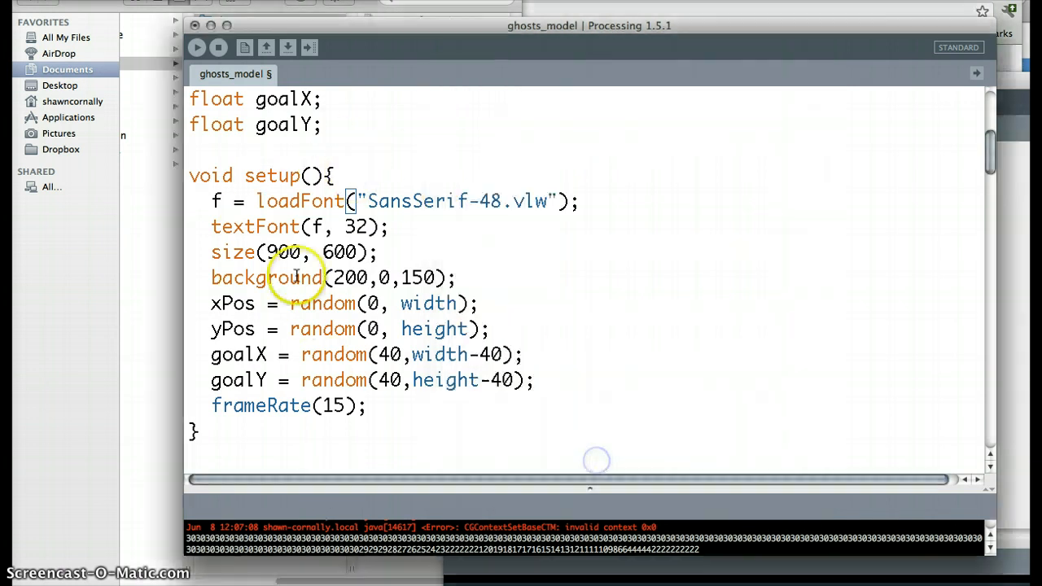
# - Select the background call in setup and scroll through the draw code
pyautogui.doubleClick(418, 201)
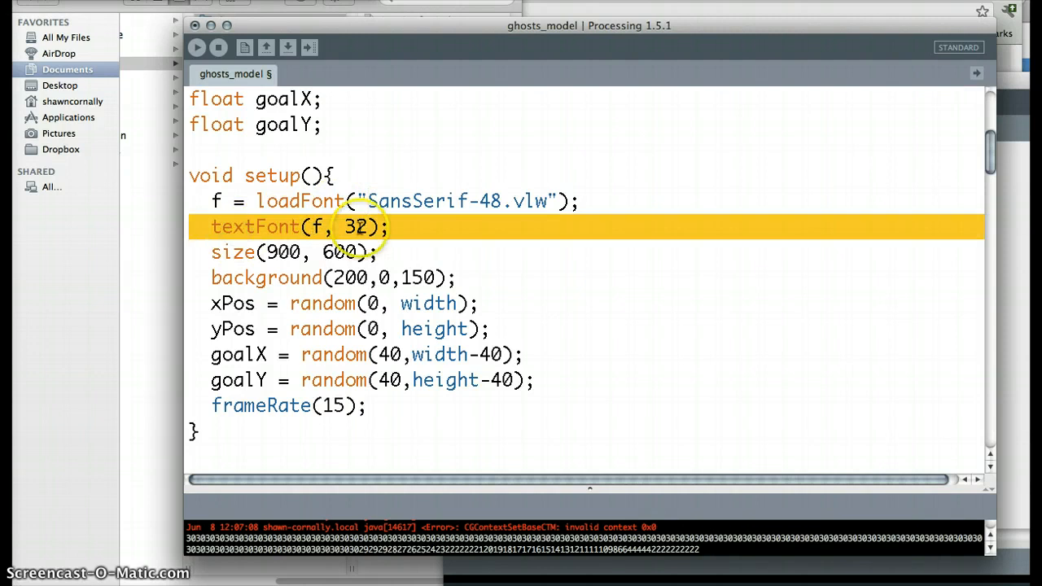
pyautogui.moveTo(285, 240)
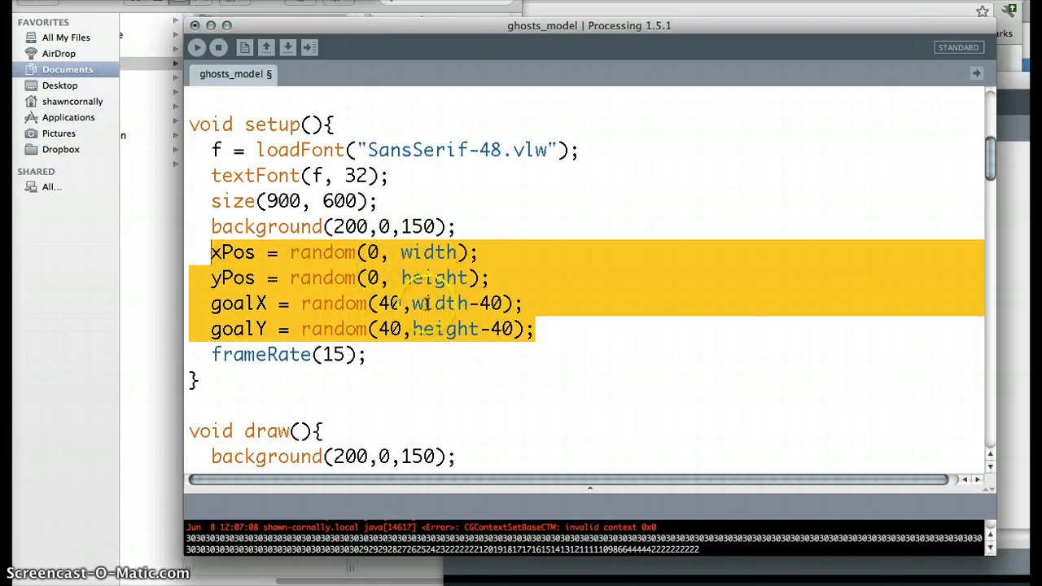
pyautogui.moveTo(370, 303)
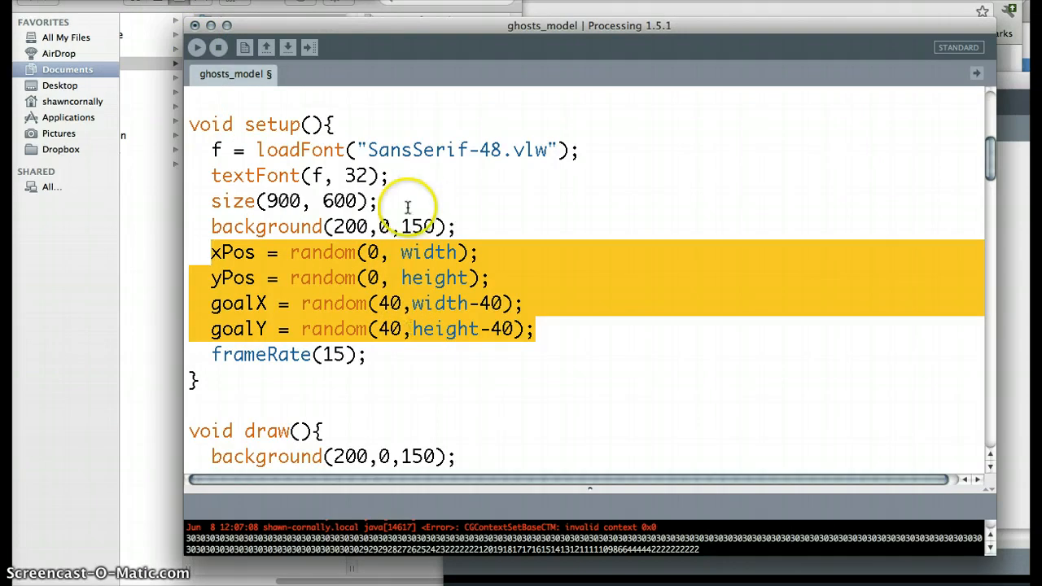
pyautogui.moveTo(387, 285)
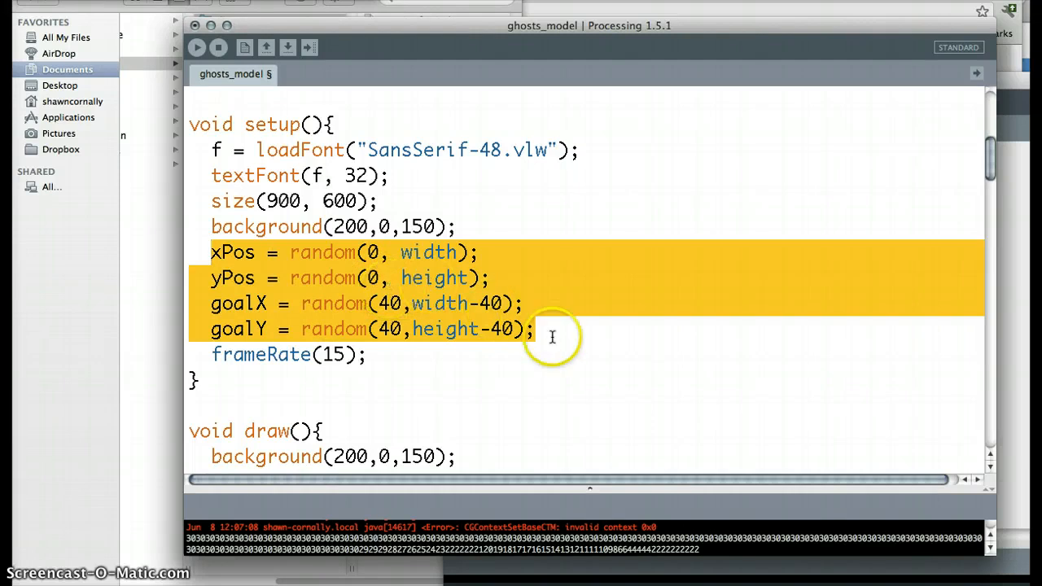
pyautogui.scroll(-3)
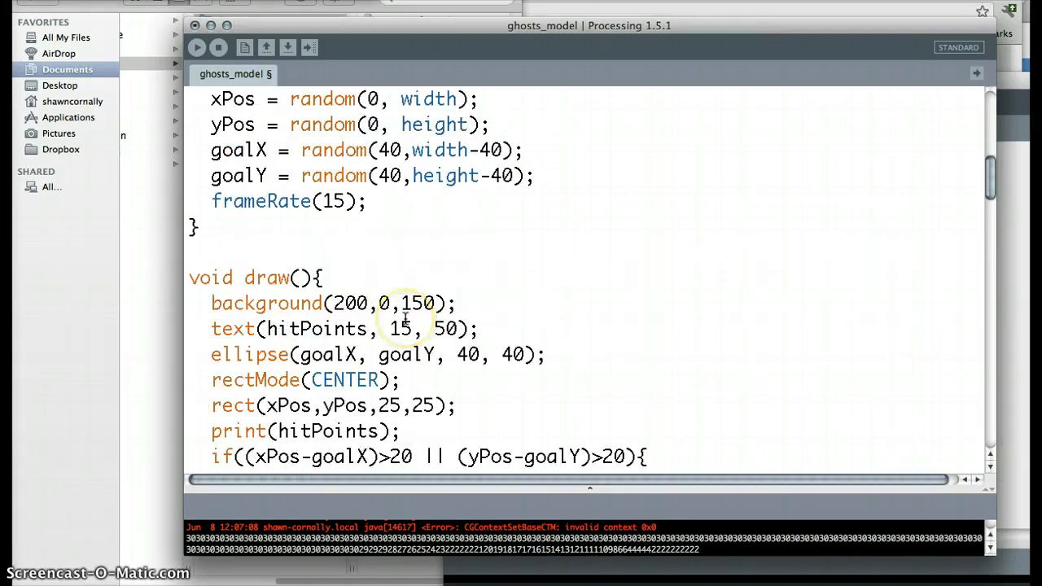
pyautogui.scroll(-3)
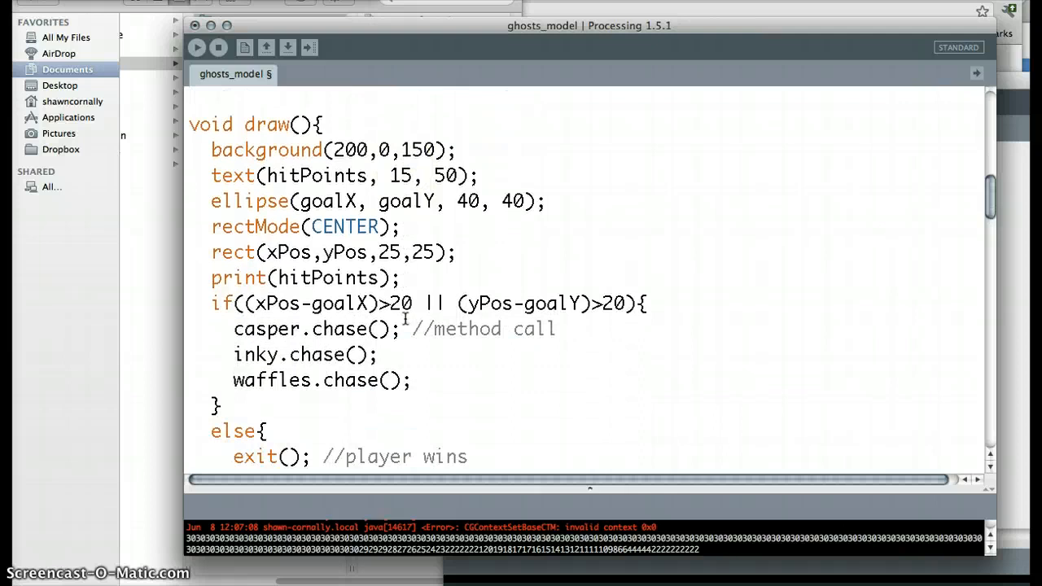
pyautogui.scroll(-3)
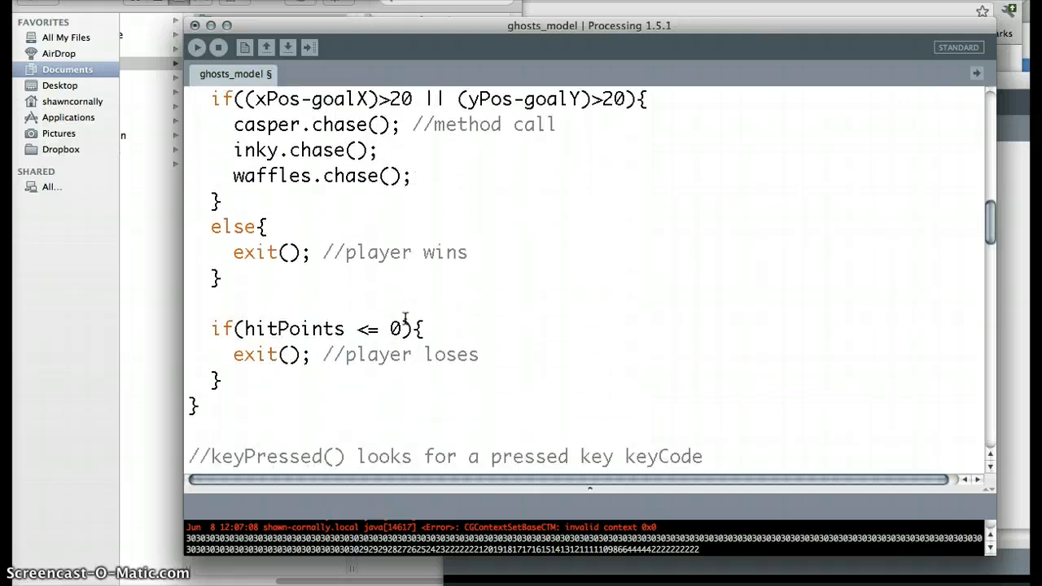
pyautogui.scroll(3)
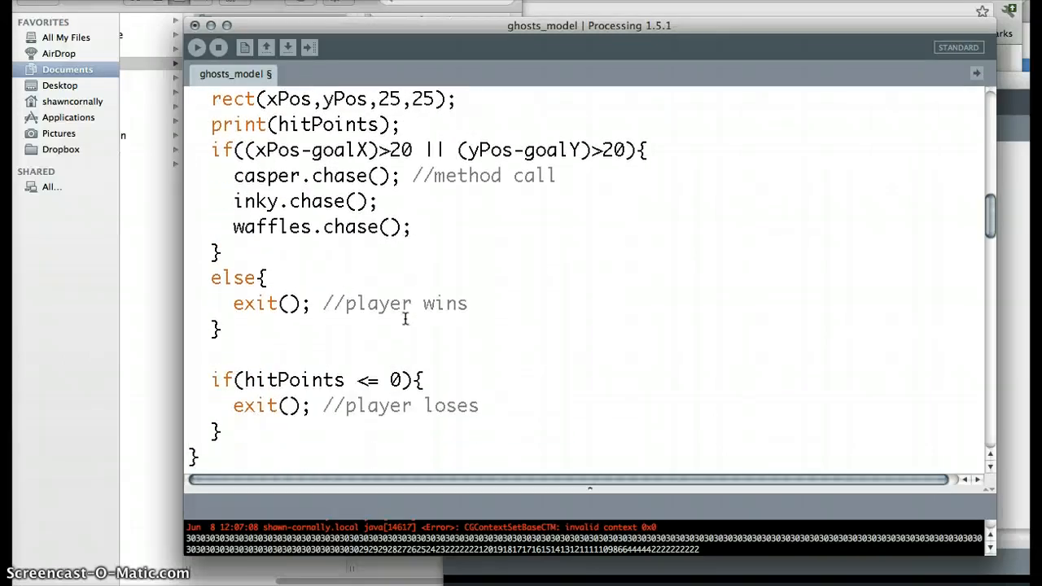
pyautogui.scroll(3)
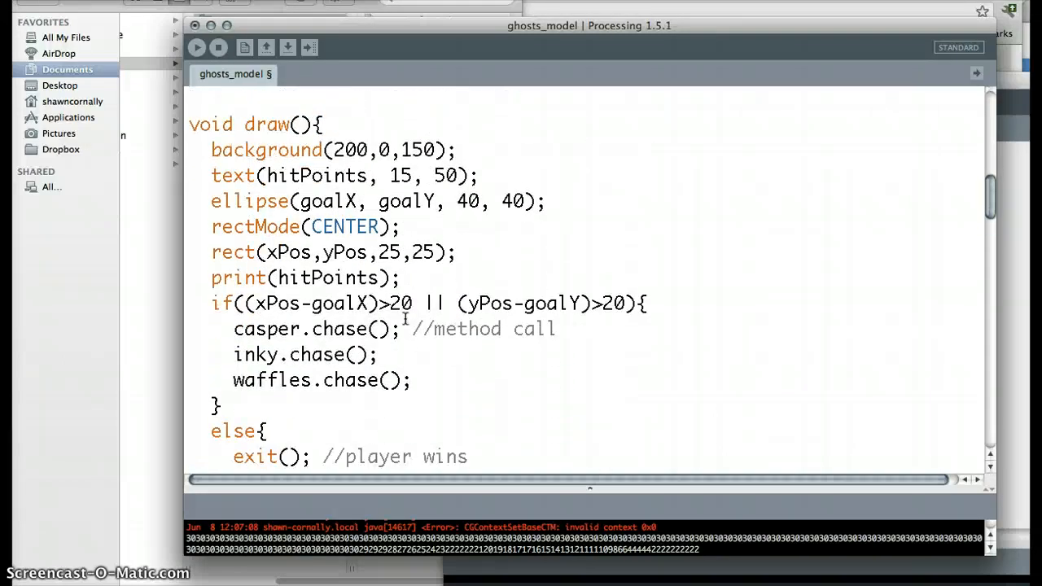
pyautogui.scroll(3)
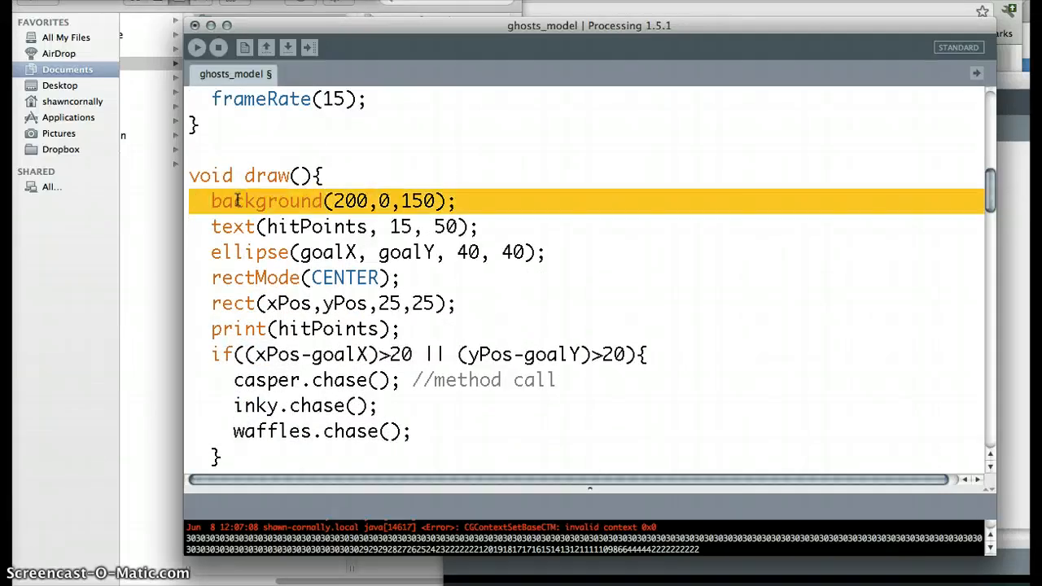
# - Mark the background, hitPoints text and rectMode CENTER lines for discussion
pyautogui.click(236, 226)
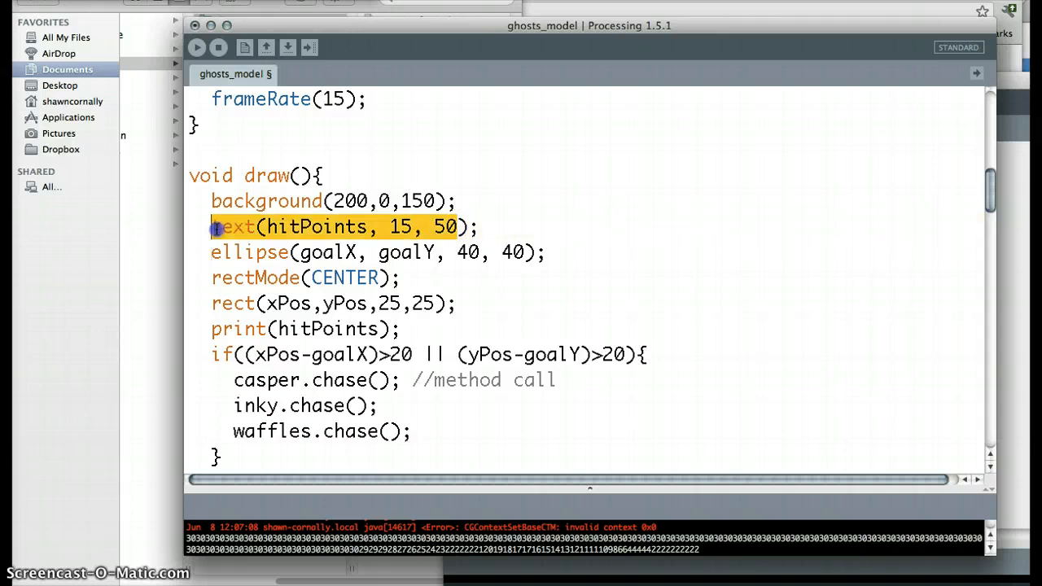
pyautogui.click(212, 278)
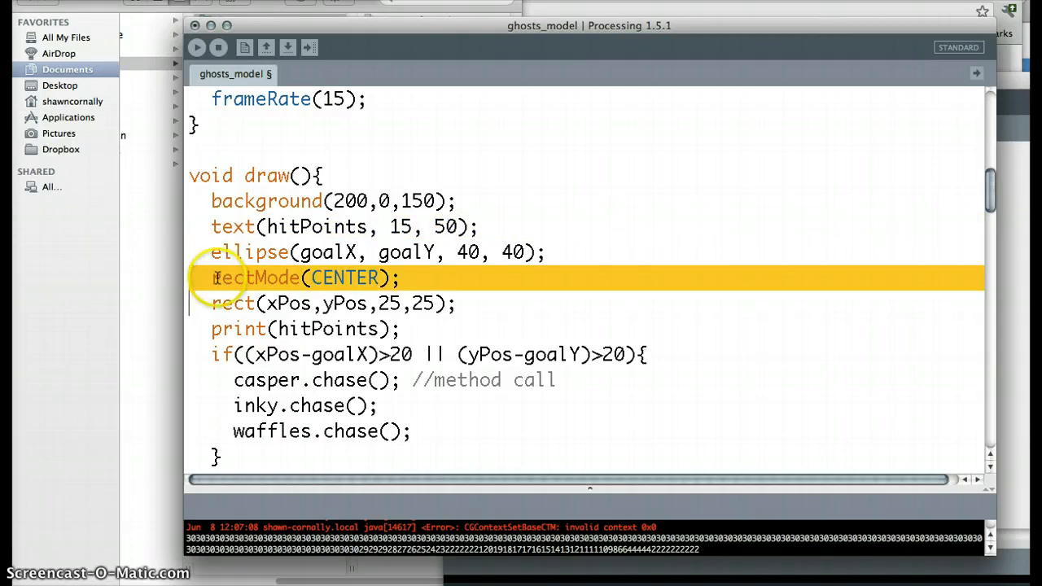
pyautogui.click(359, 278)
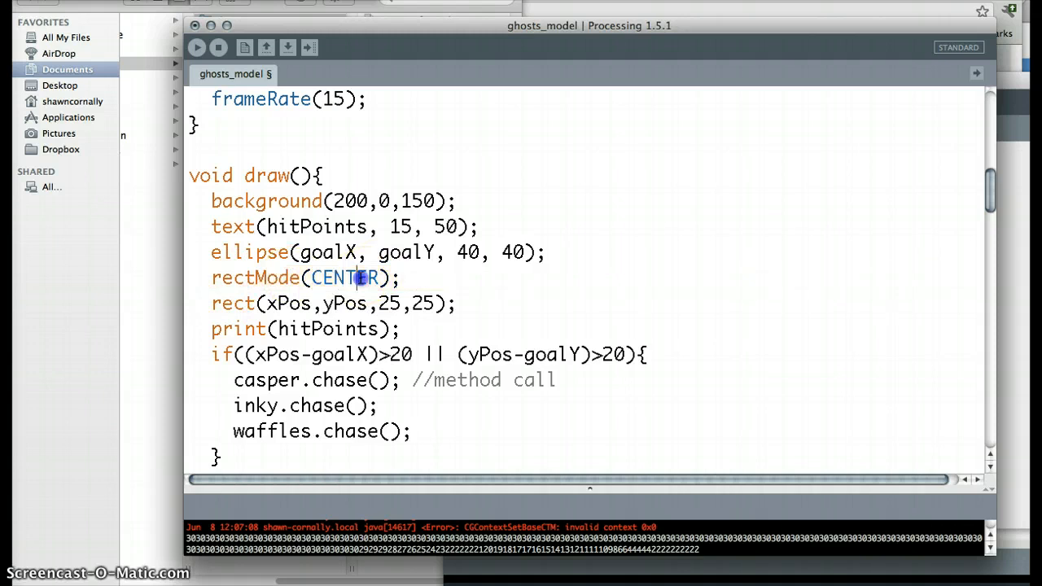
pyautogui.doubleClick(345, 278)
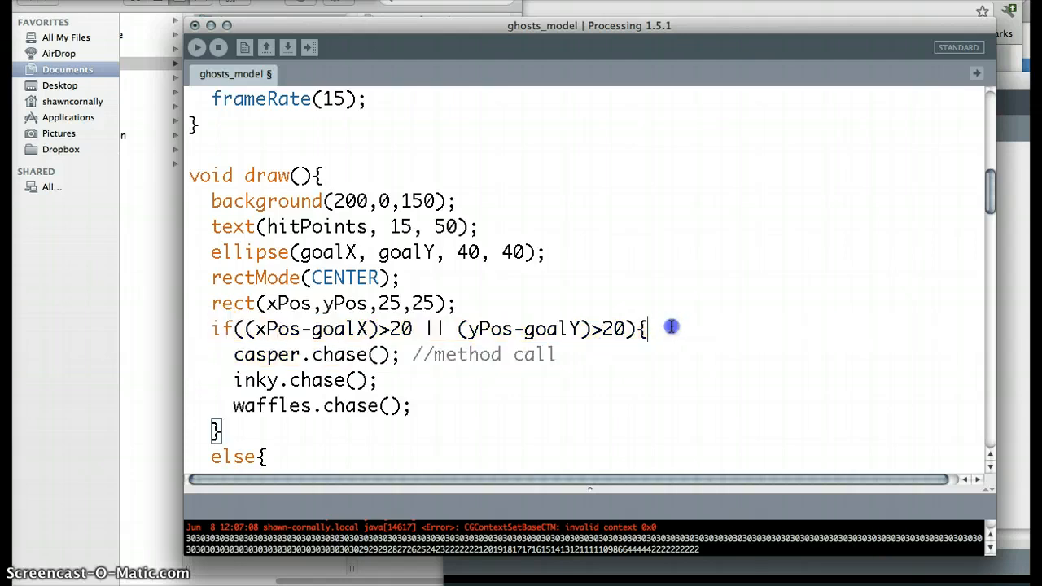
# - Add the comment '//tells if you're not on the goal' above the goal check
pyautogui.press('Return')
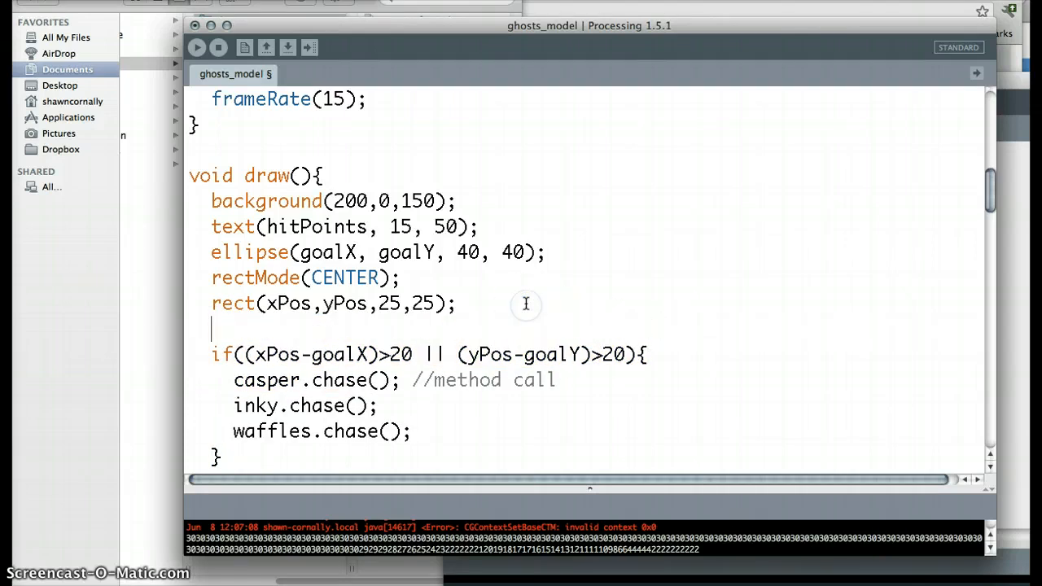
pyautogui.write('//tells i')
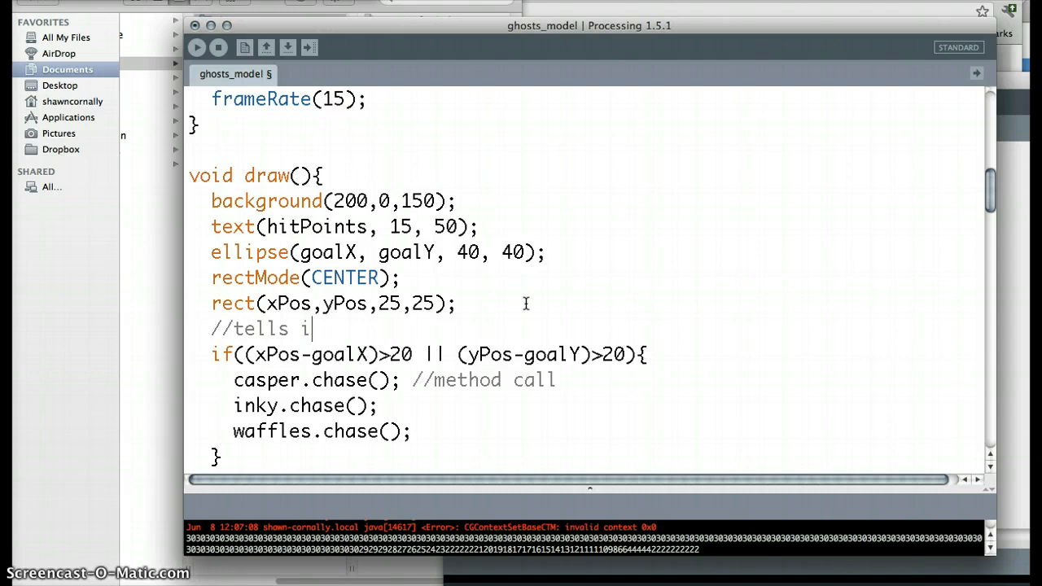
pyautogui.write("f you're not on the")
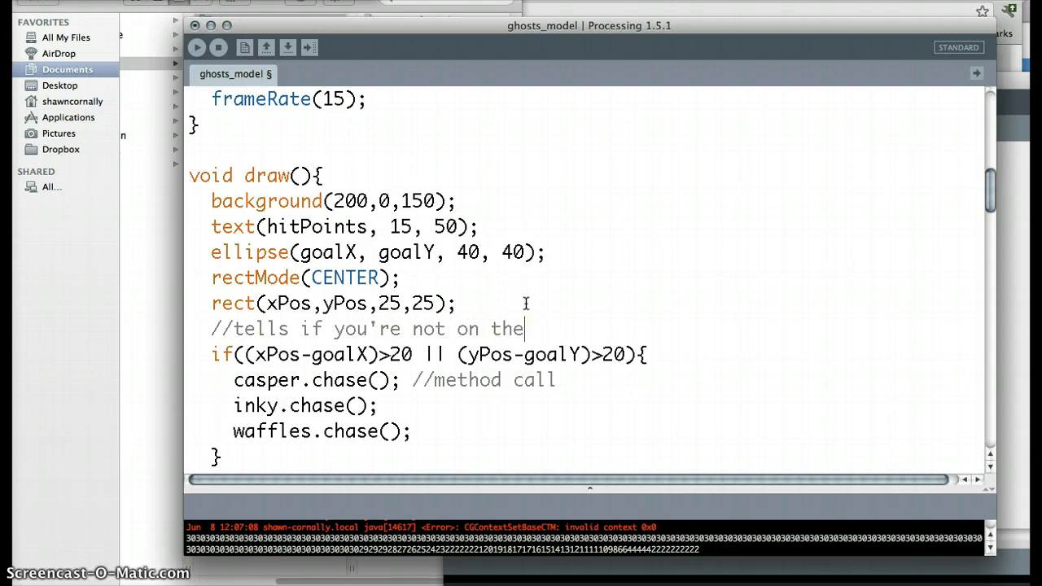
pyautogui.write('goal')
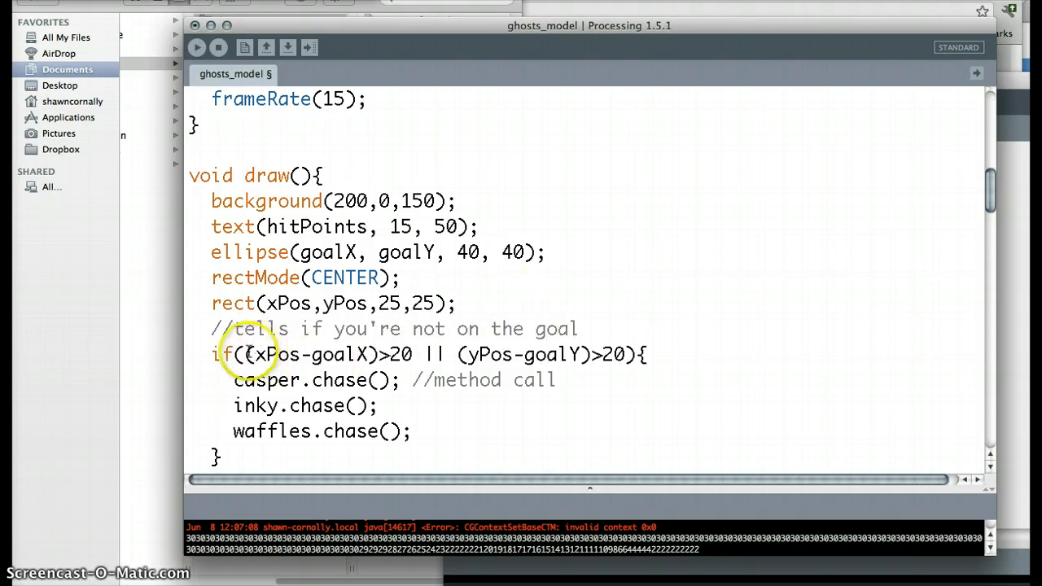
pyautogui.moveTo(236, 354); pyautogui.dragTo(635, 355)
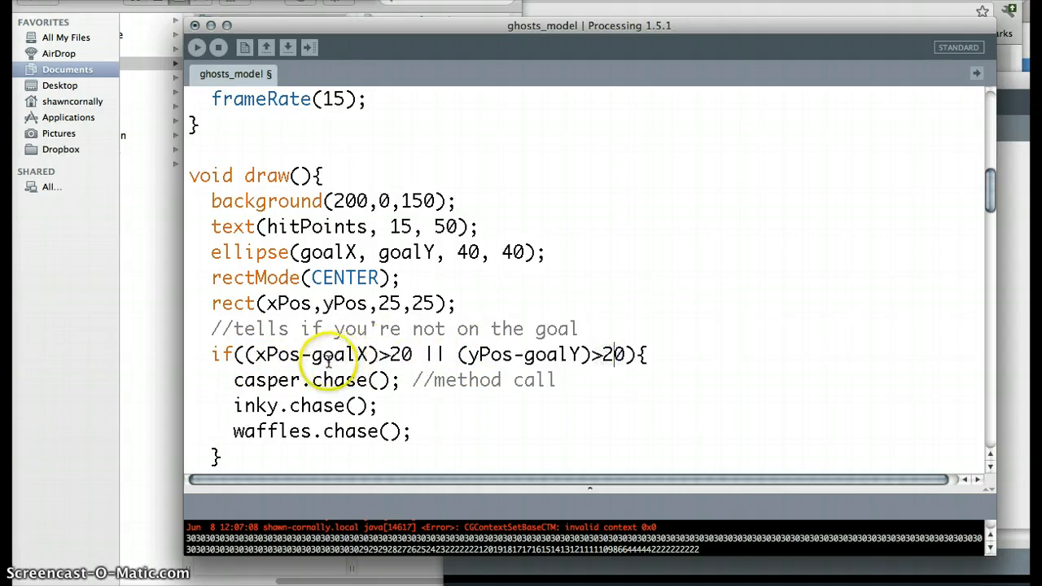
pyautogui.scroll(-3)
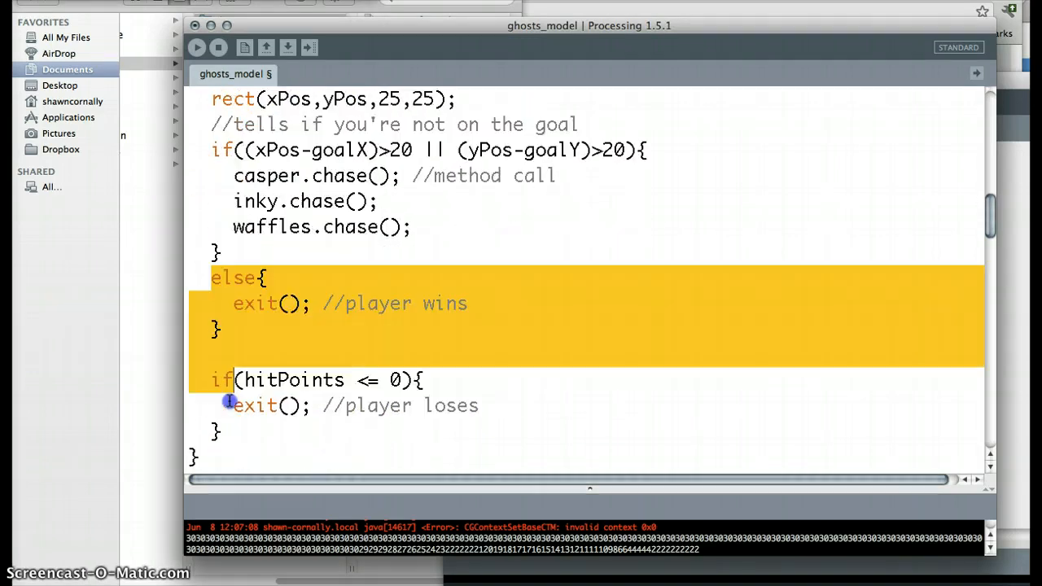
pyautogui.scroll(-3)
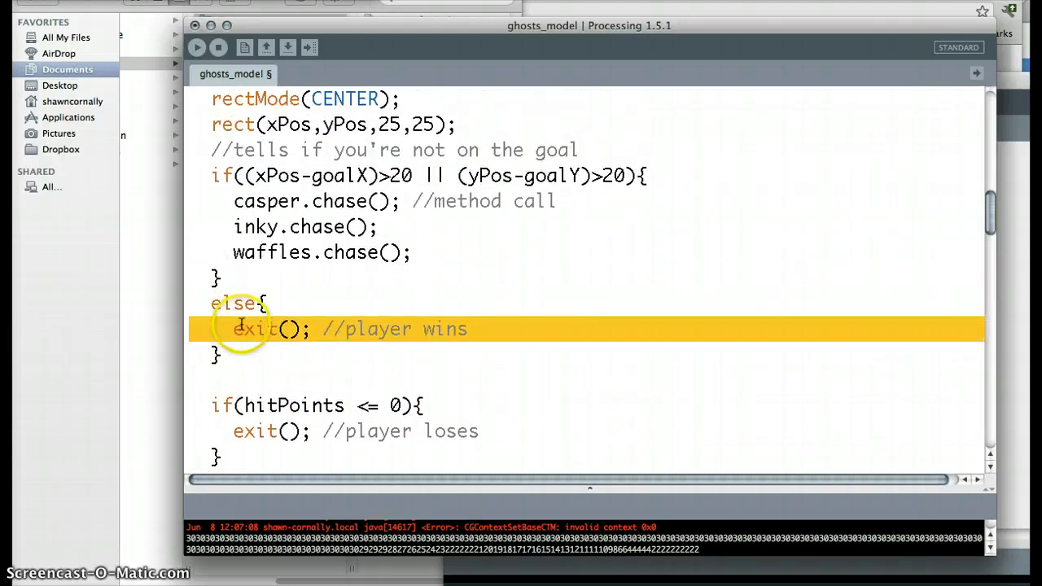
pyautogui.scroll(-3)
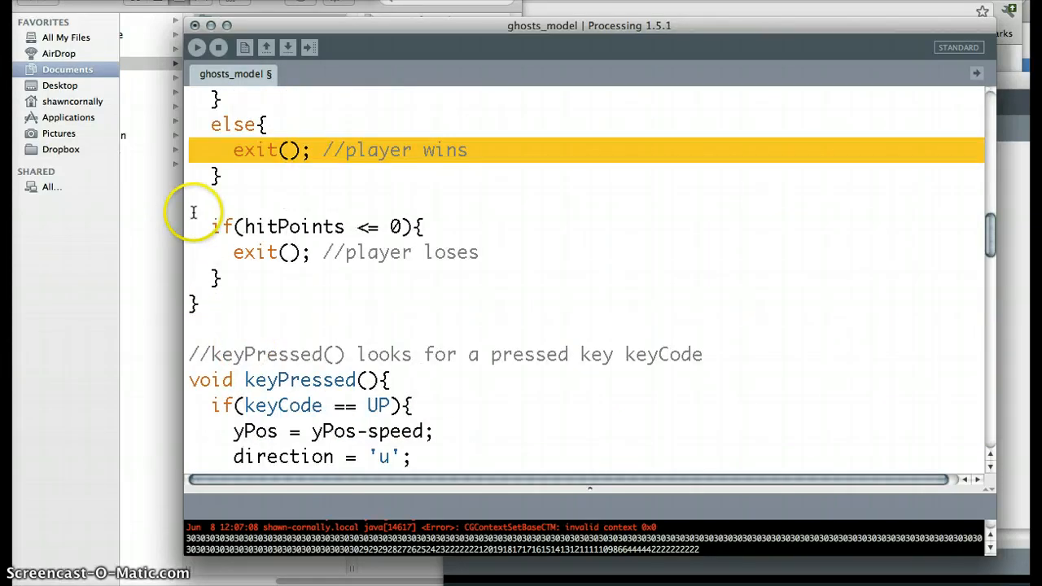
pyautogui.click(220, 279)
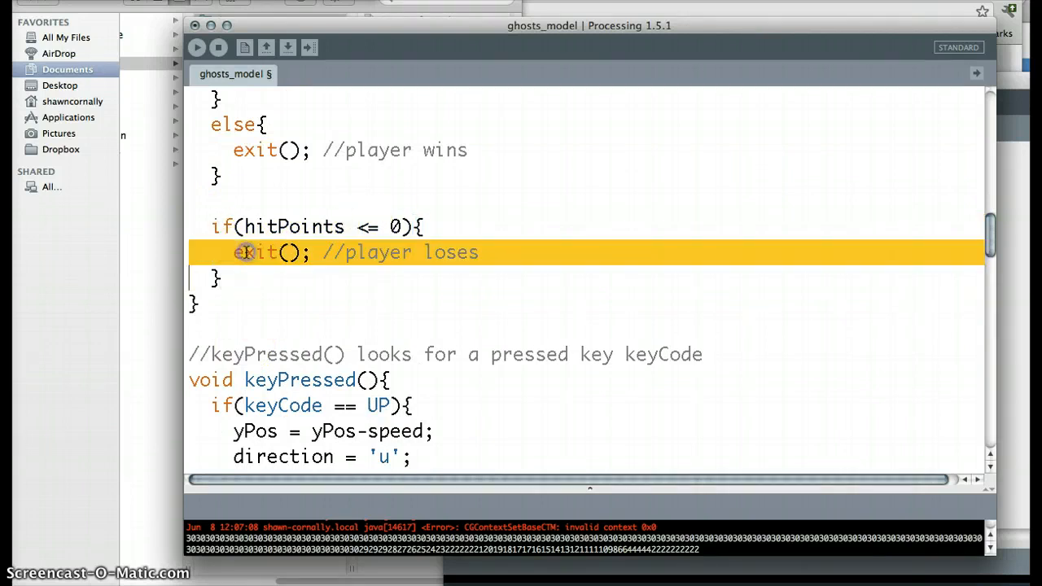
pyautogui.scroll(3)
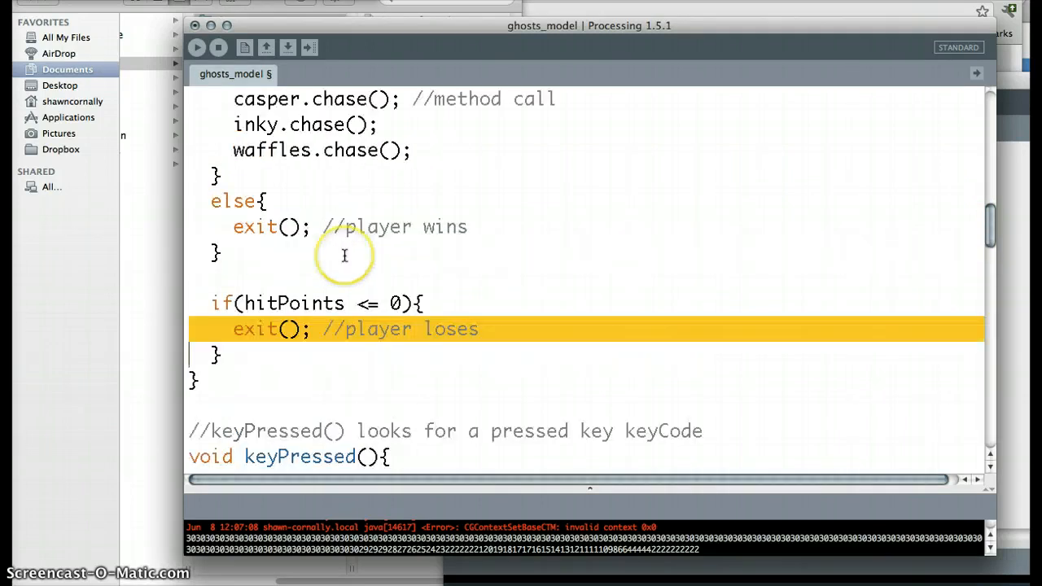
pyautogui.scroll(3)
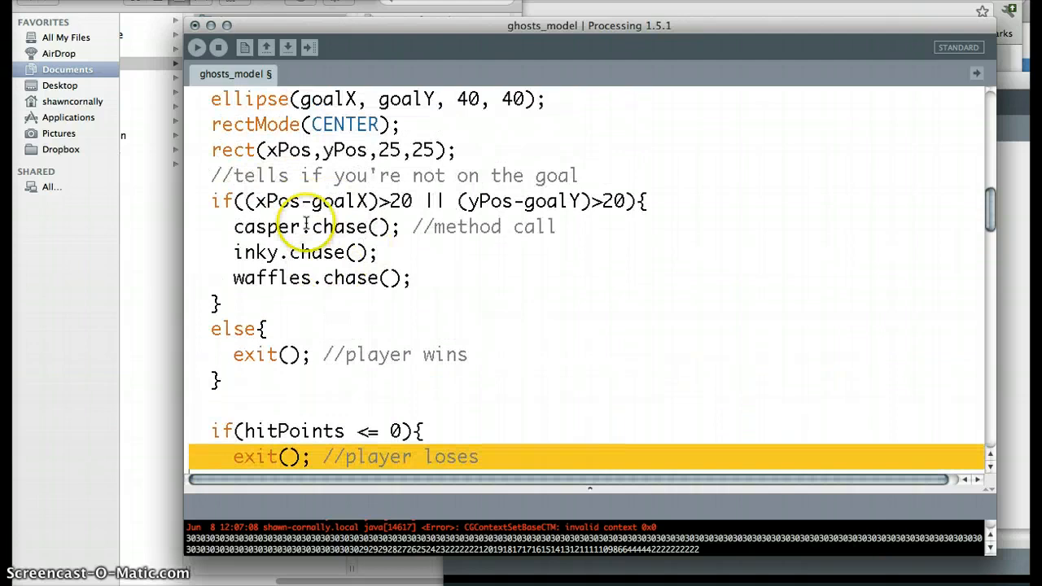
pyautogui.scroll(-3)
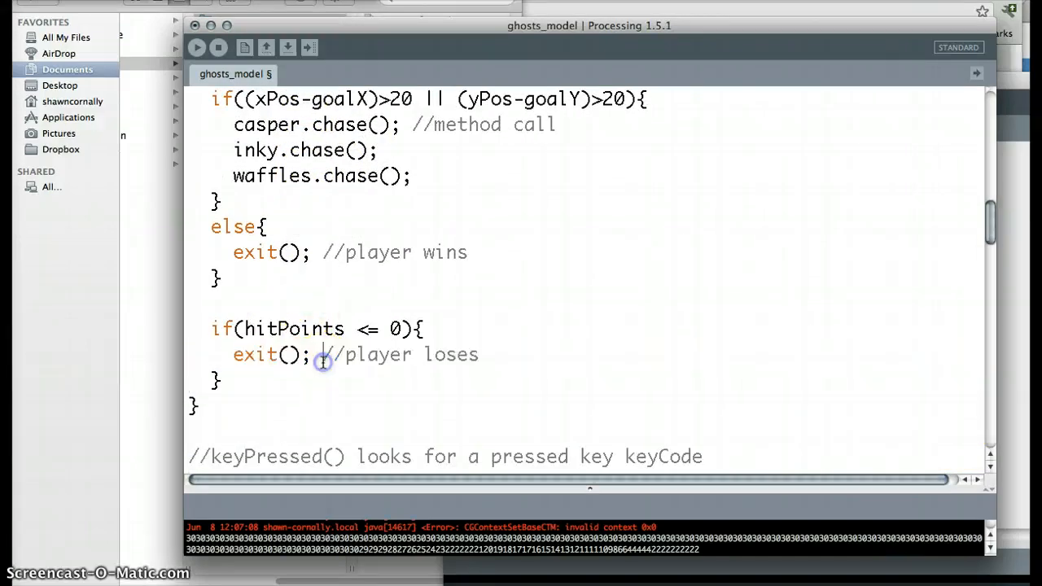
pyautogui.scroll(3)
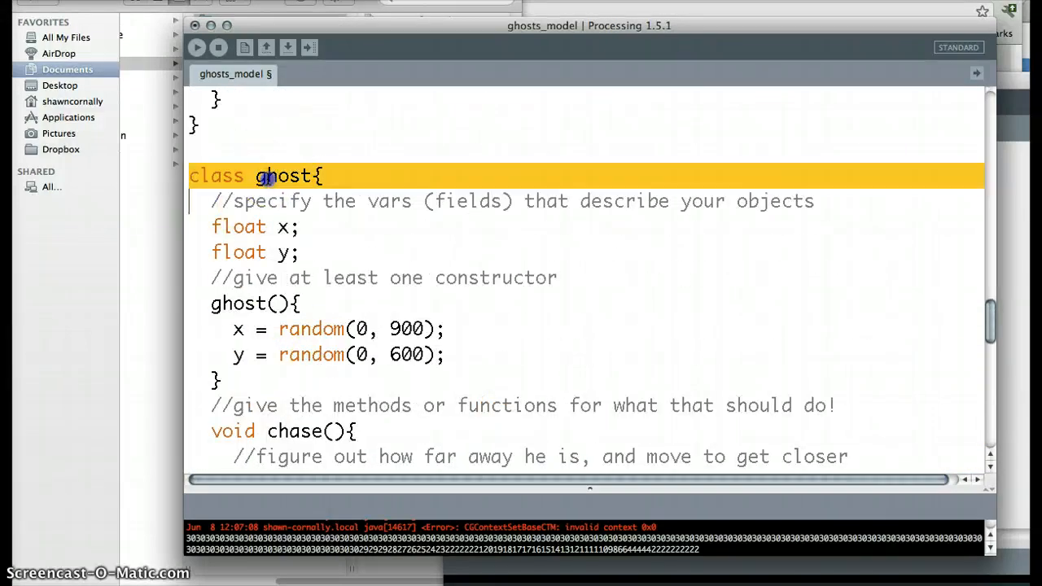
pyautogui.scroll(-3)
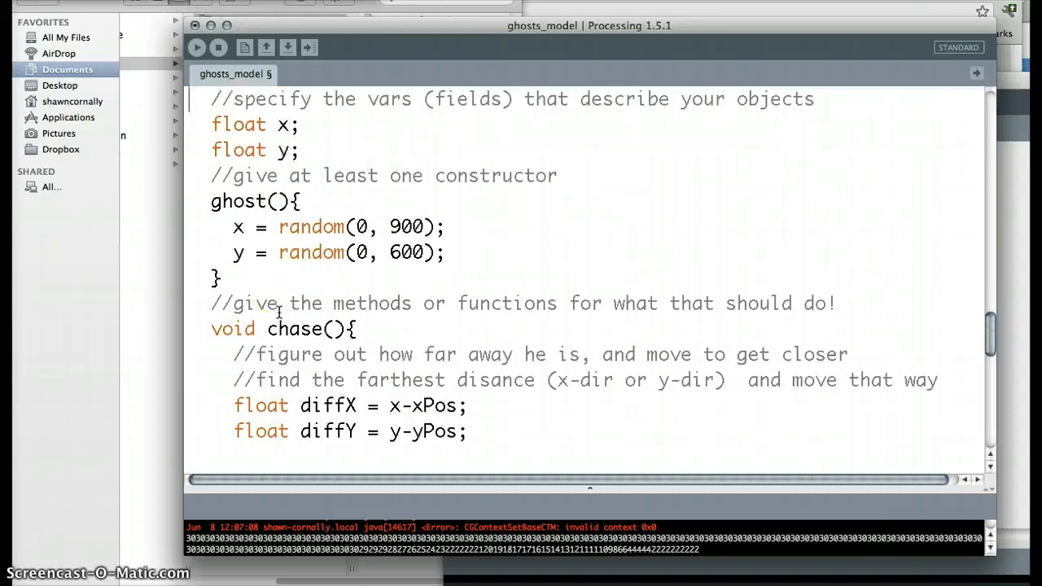
pyautogui.scroll(-3)
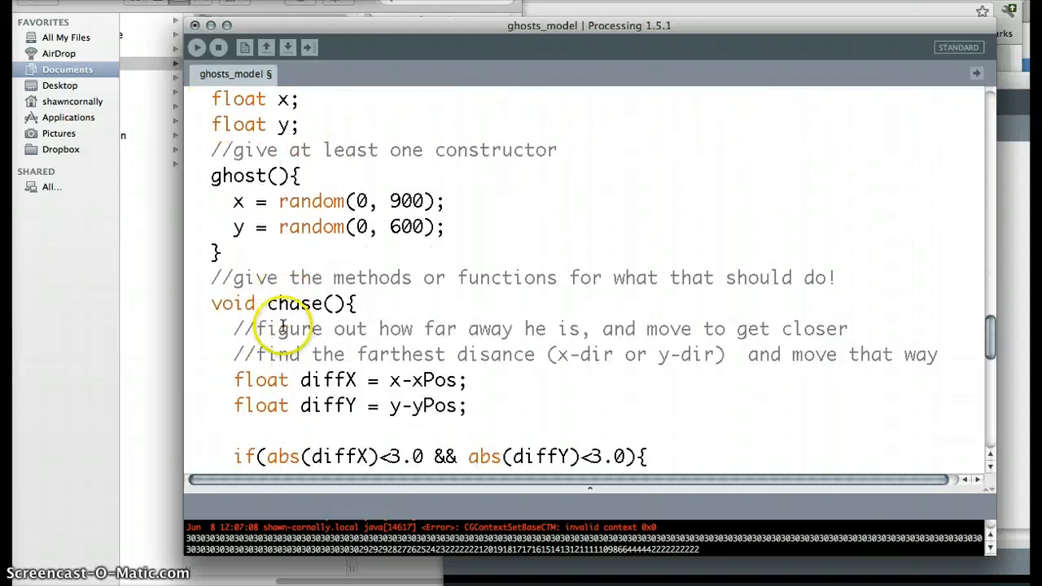
pyautogui.scroll(3)
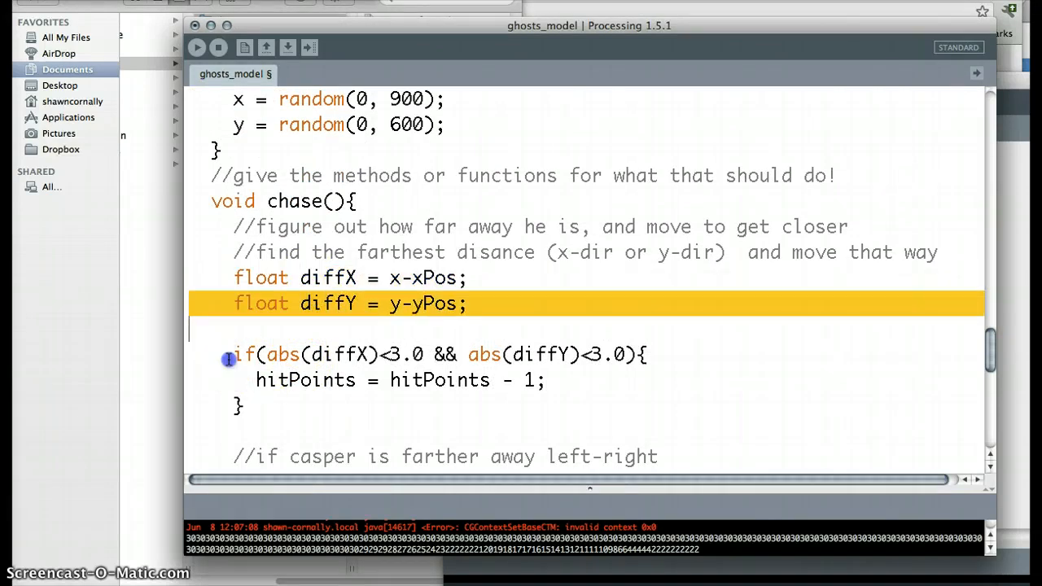
pyautogui.scroll(-3)
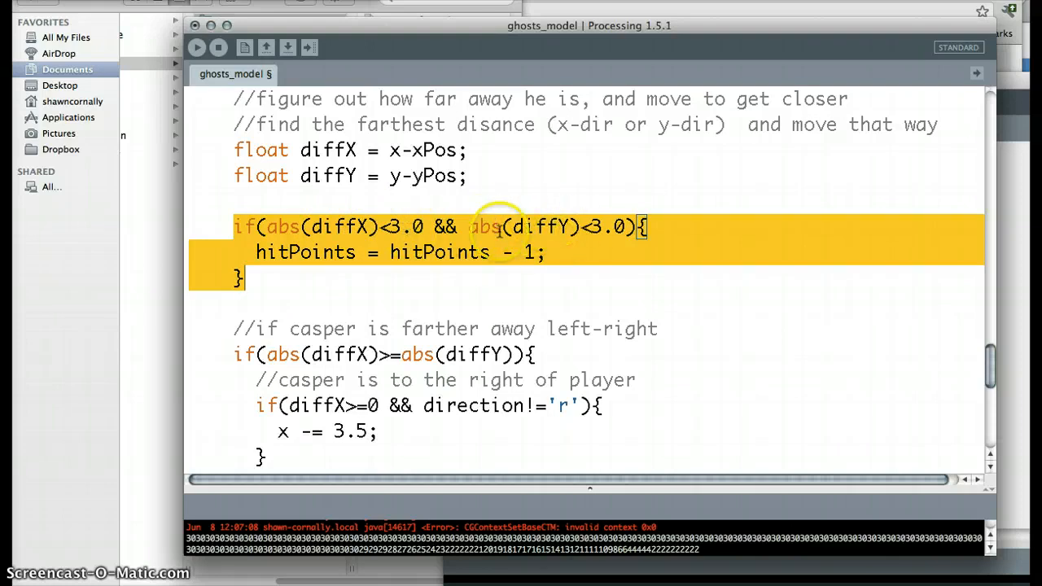
pyautogui.moveTo(611, 232)
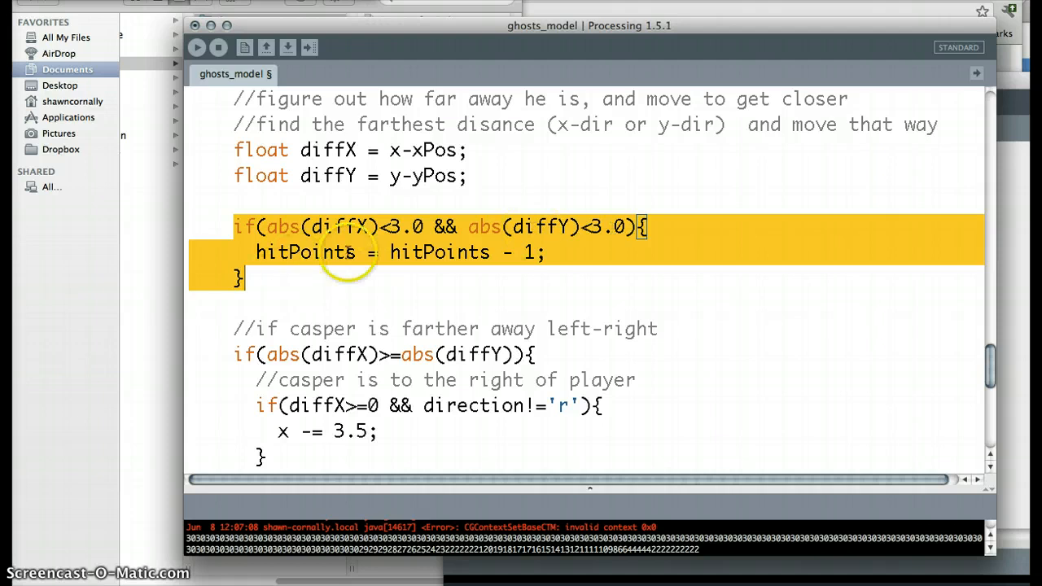
pyautogui.click(521, 252)
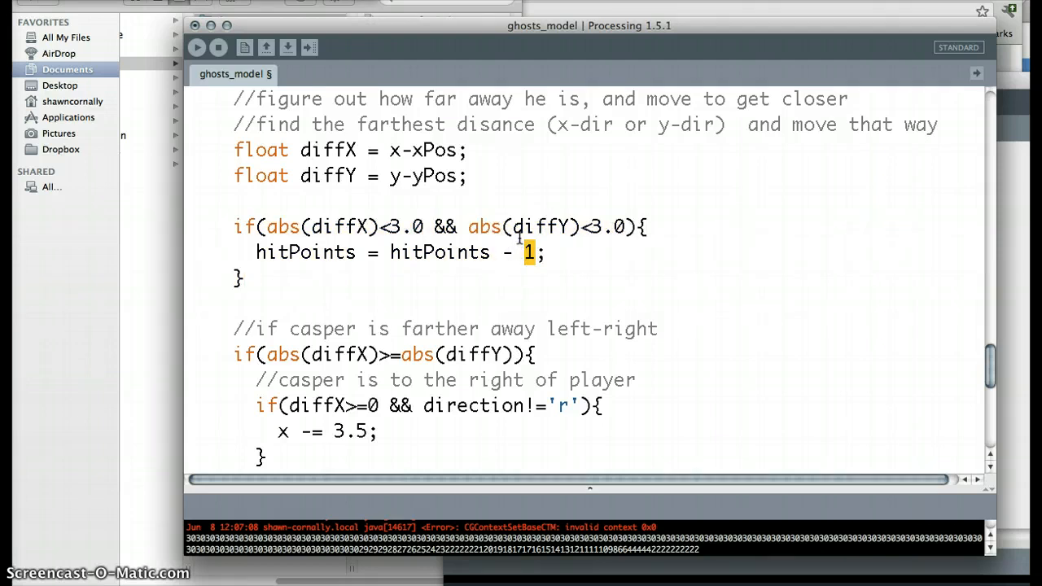
pyautogui.moveTo(344, 280)
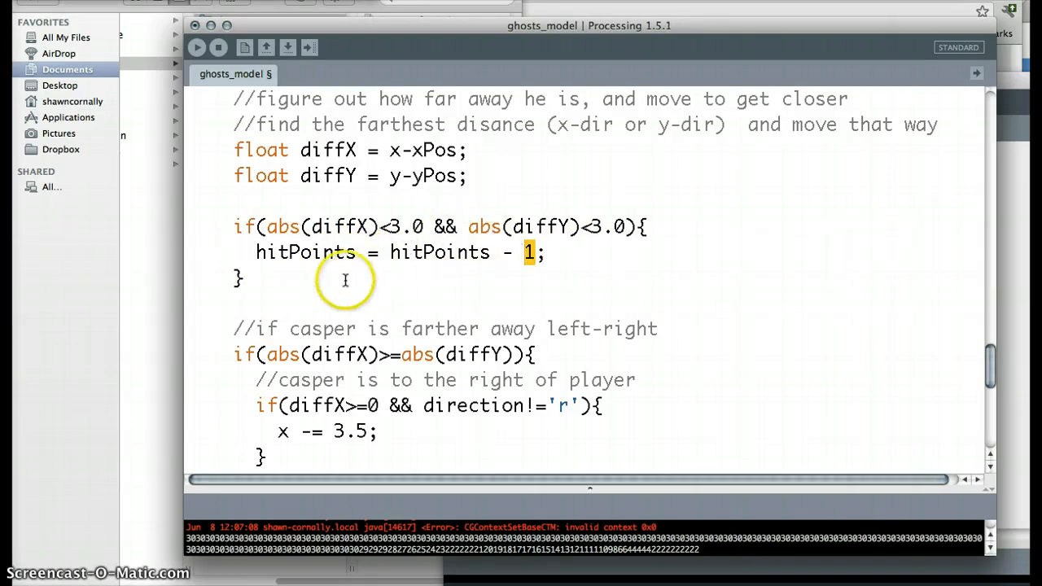
pyautogui.moveTo(320, 270)
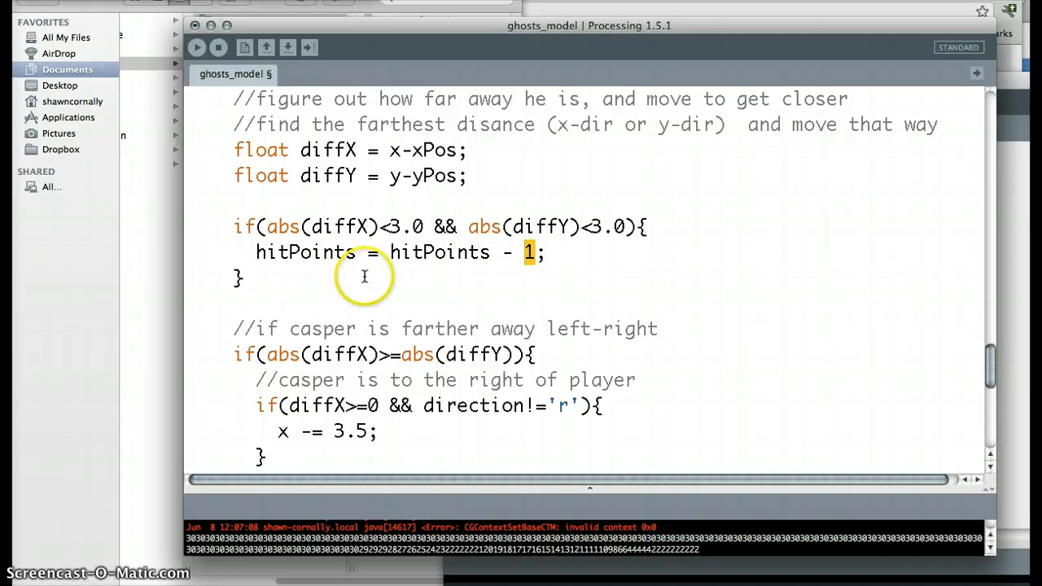
# - Scroll through chase() to its movement branches and final ellipse draw
pyautogui.scroll(-3)
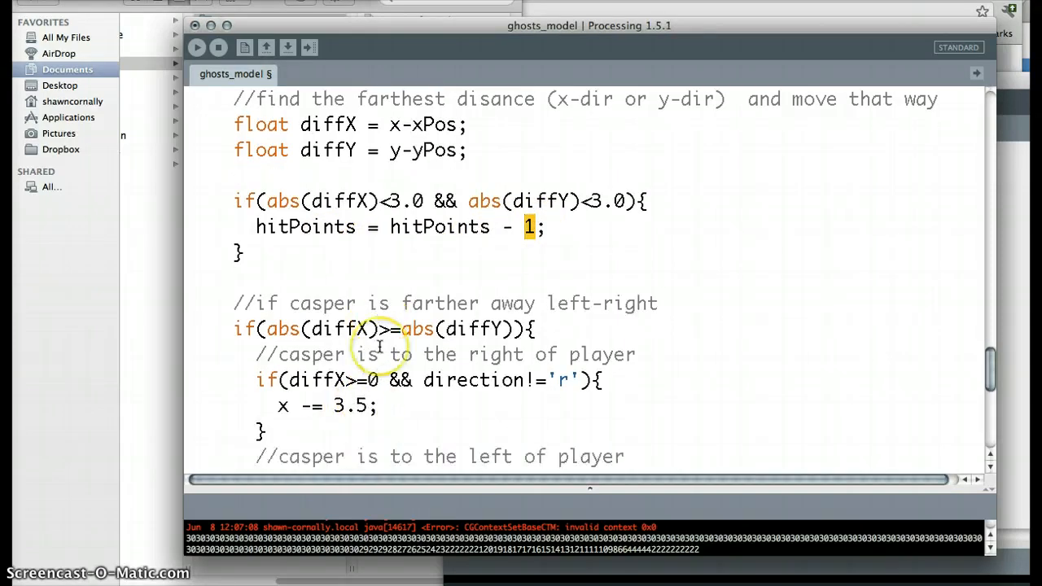
pyautogui.scroll(-3)
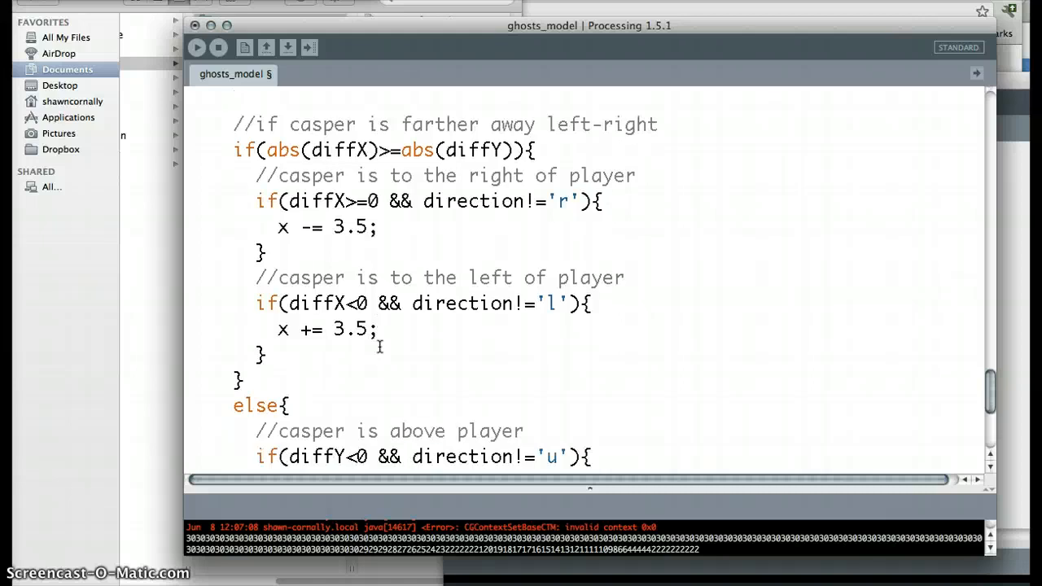
pyautogui.scroll(-3)
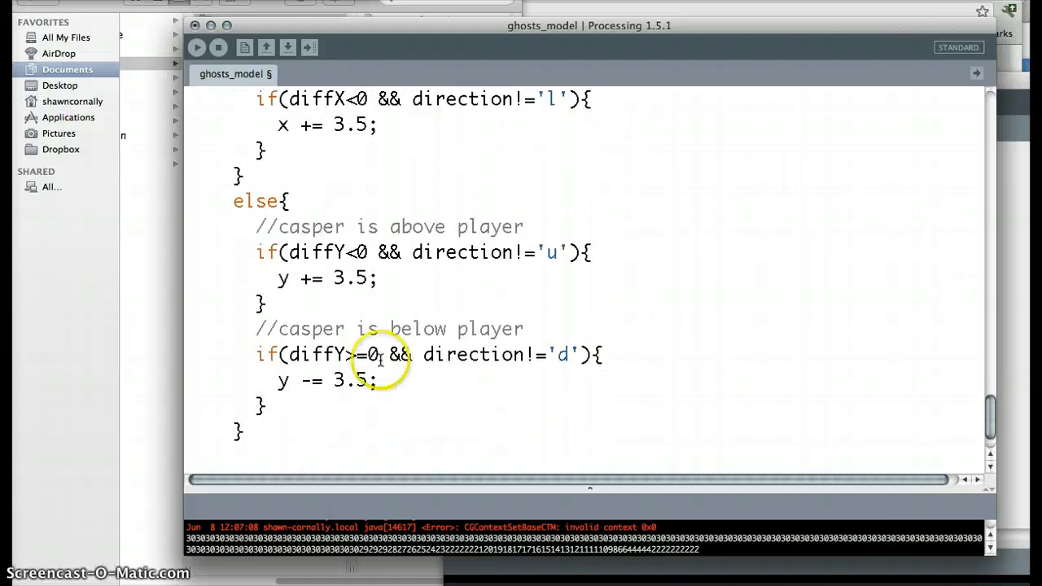
pyautogui.scroll(3)
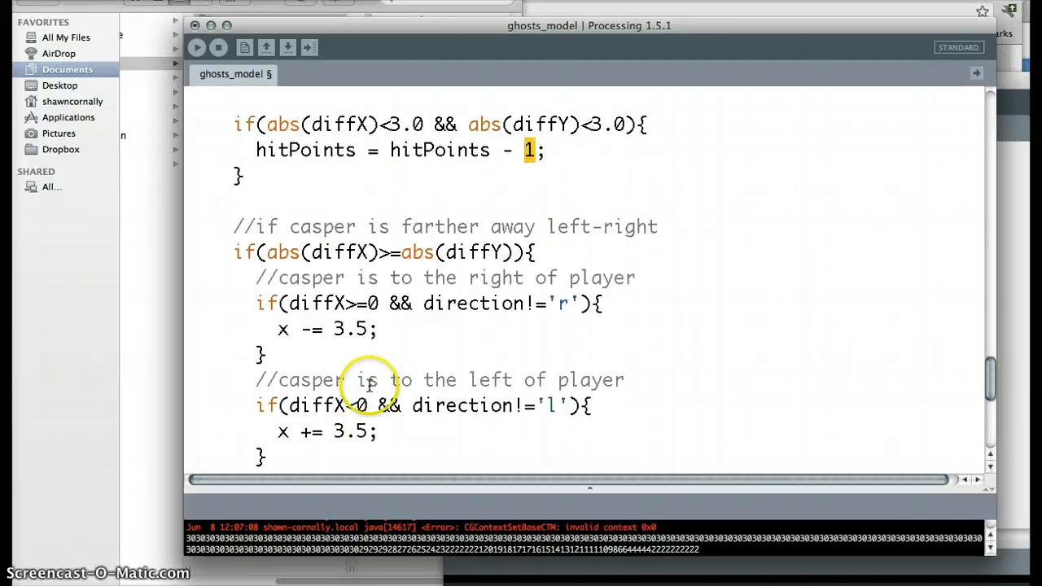
pyautogui.scroll(-3)
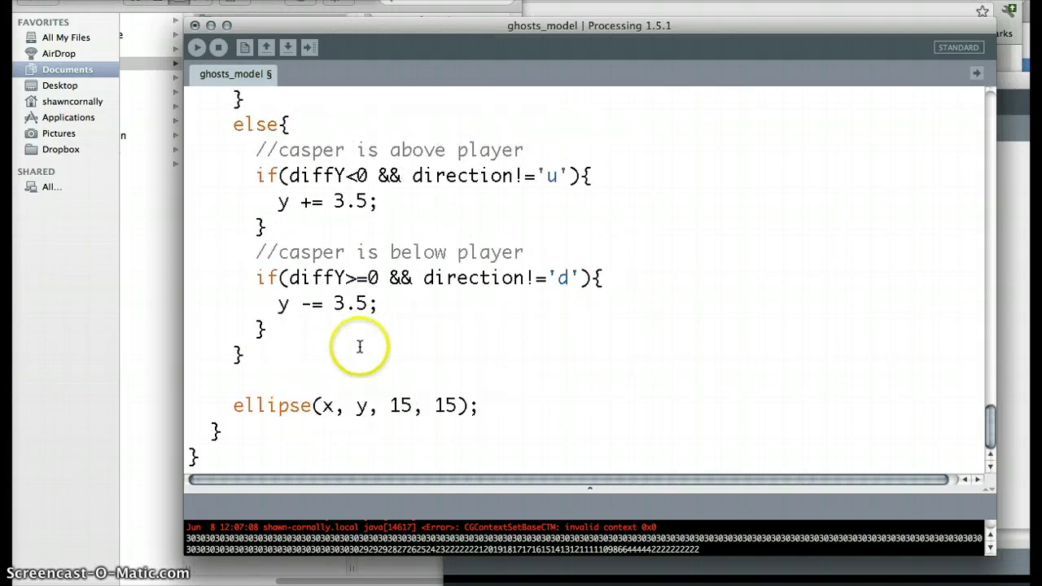
pyautogui.scroll(-3)
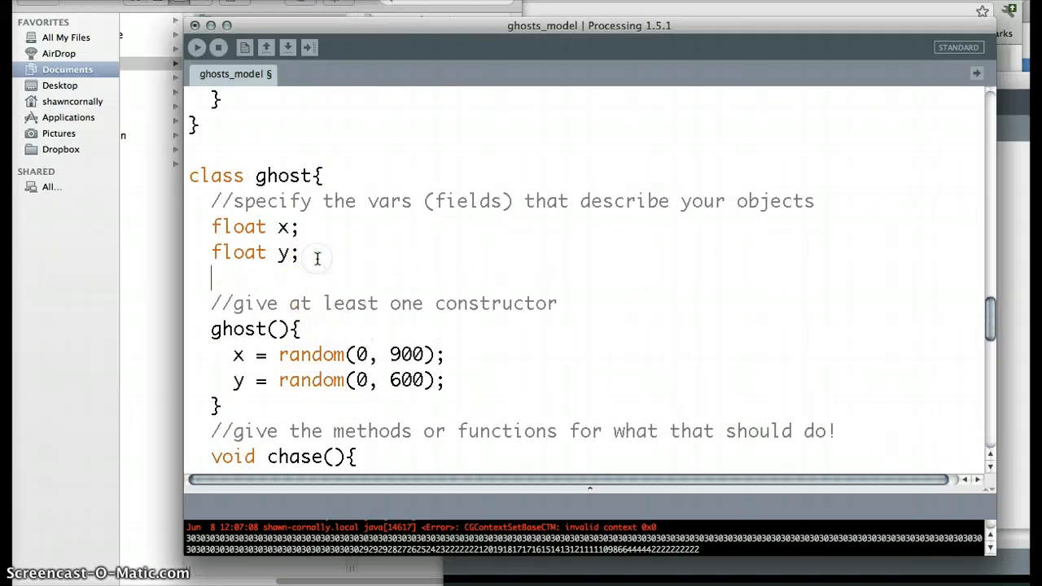
# - Declare 'float speed;' in the ghost class and set speed = 3.0 in its constructor
pyautogui.write('float')
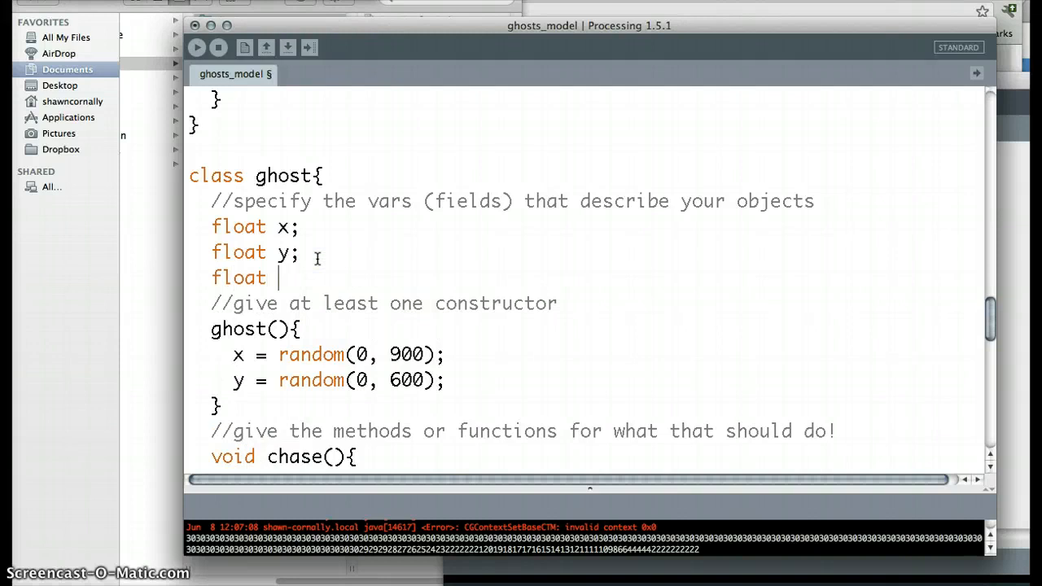
pyautogui.write('ghostSpee')
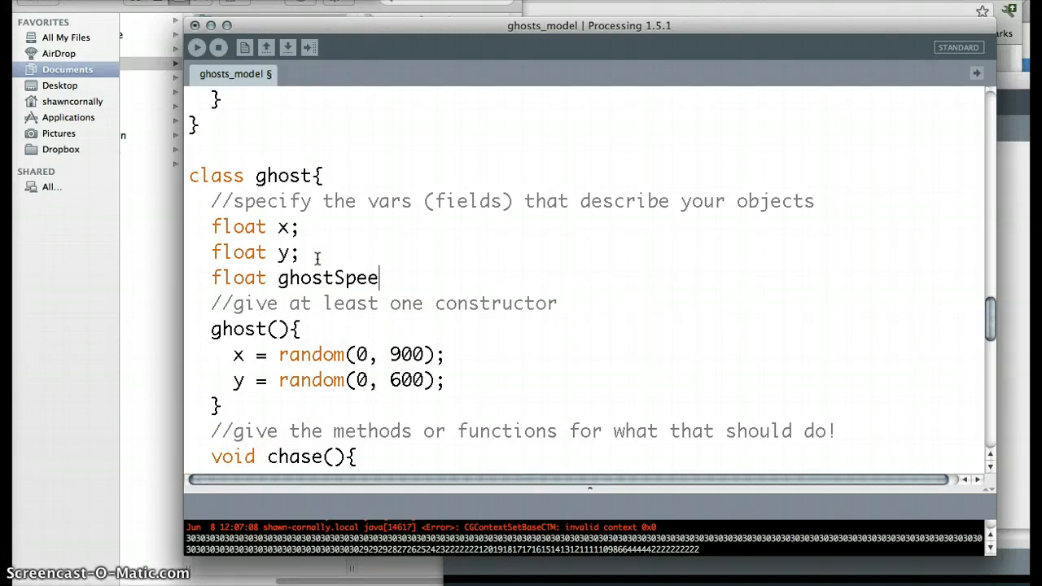
pyautogui.write('speed;')
pyautogui.write('speed =')
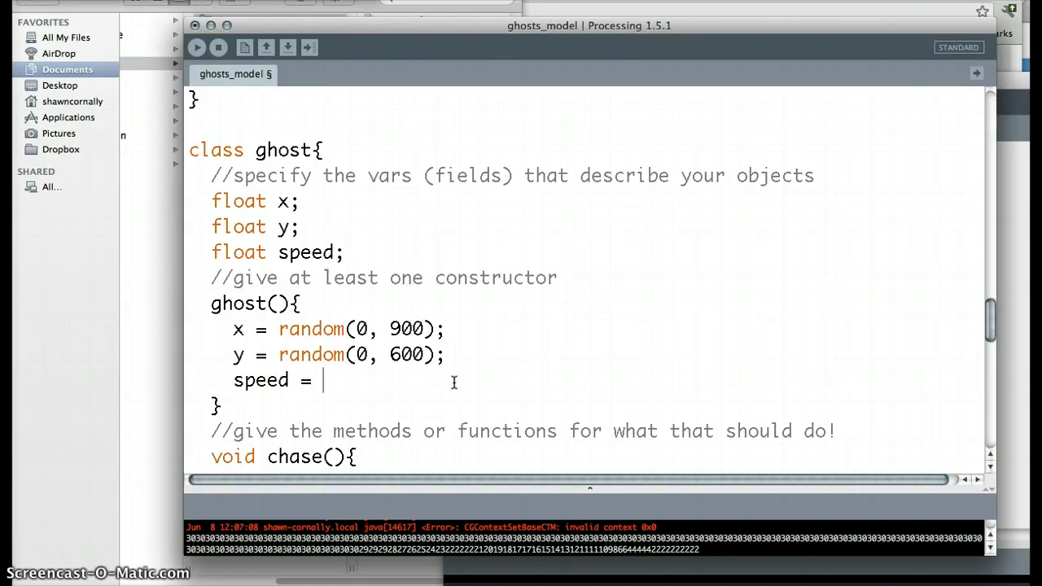
pyautogui.write('3.0')
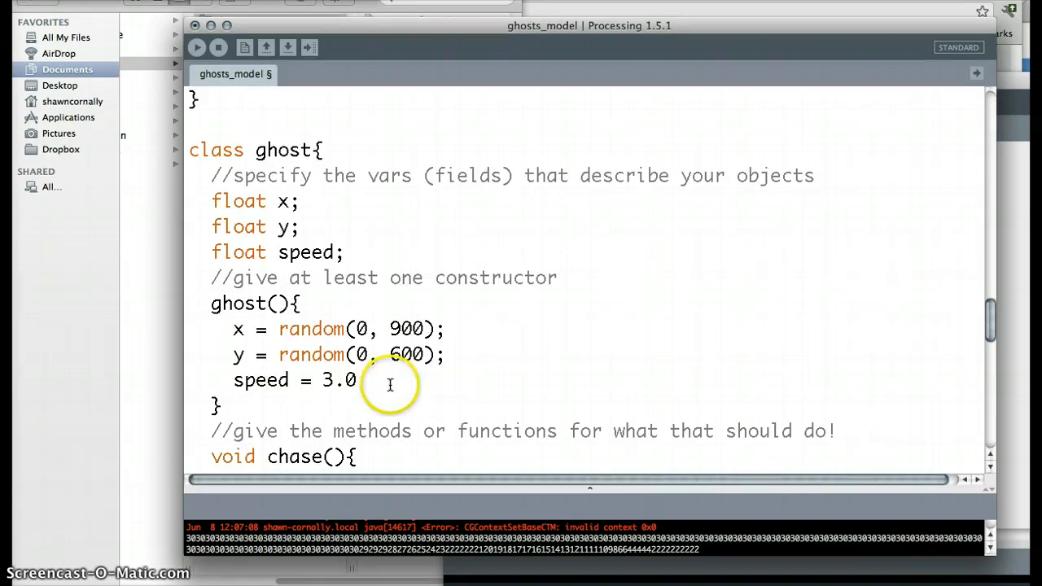
pyautogui.scroll(-3)
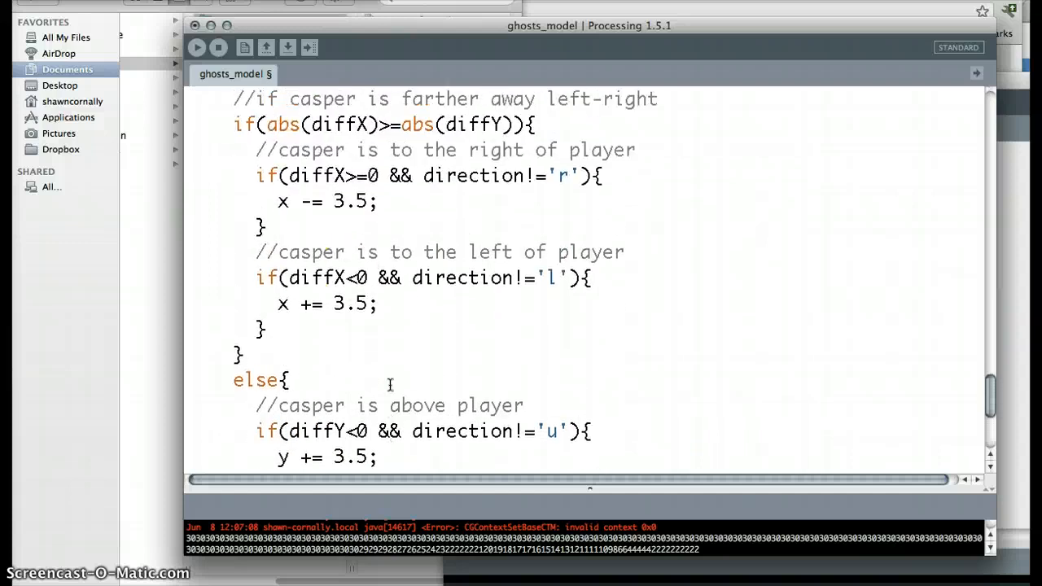
# - Replace 3.5 with speed in chase()'s movement branches and run the sketch
pyautogui.write('speed')
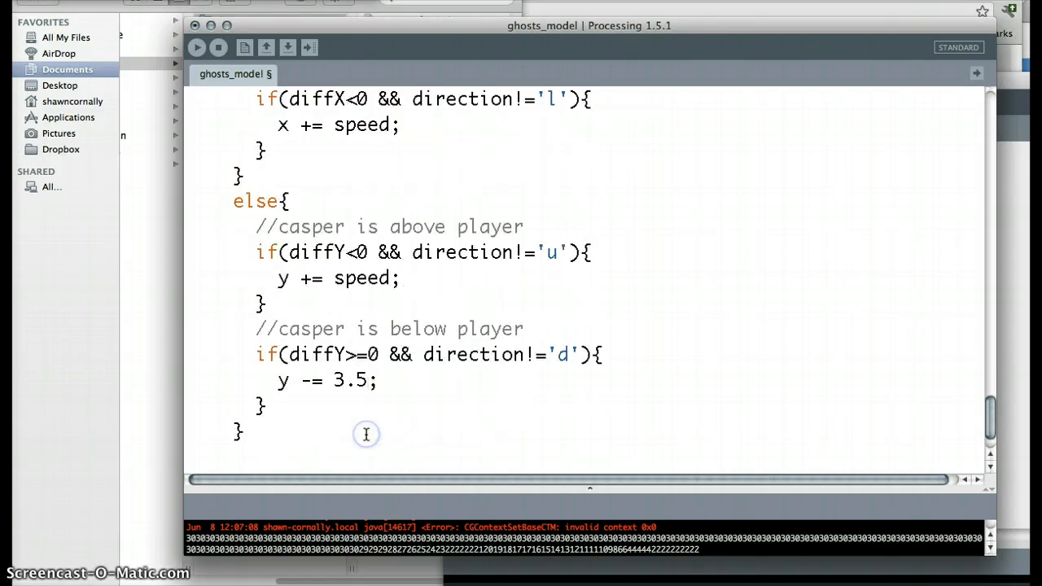
pyautogui.write('speed')
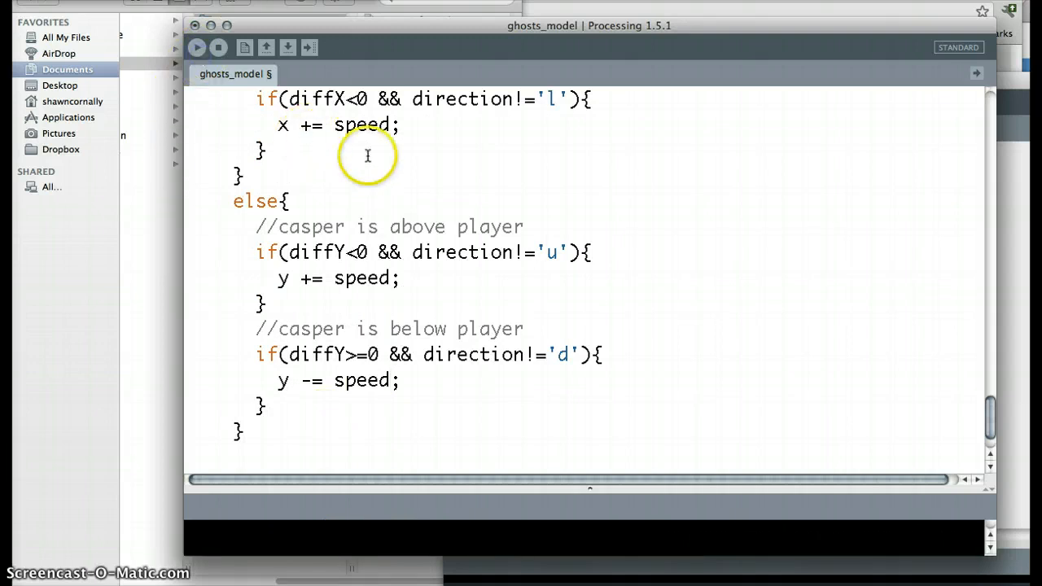
pyautogui.moveTo(540, 252)
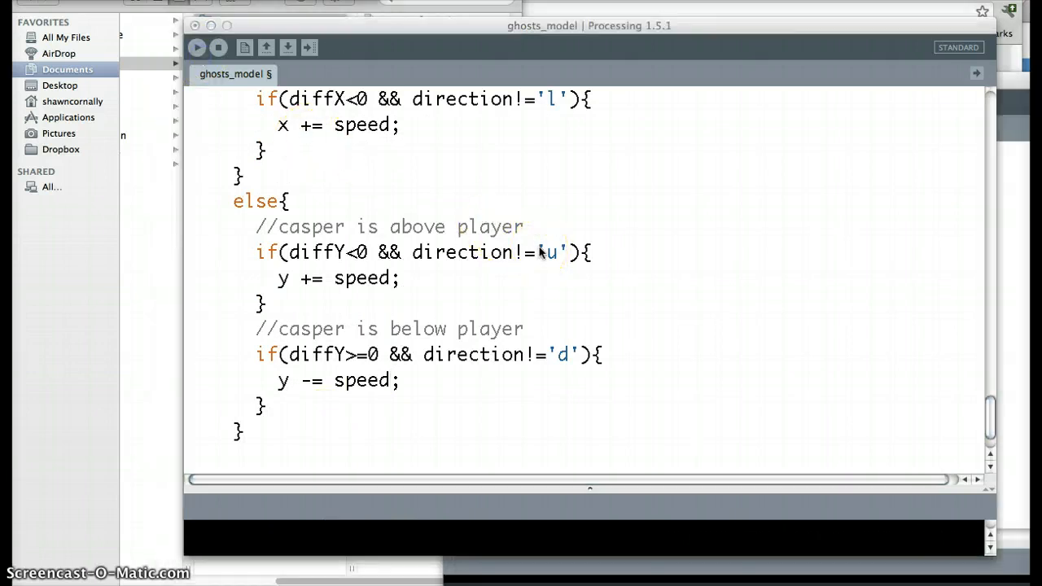
pyautogui.click(195, 47)
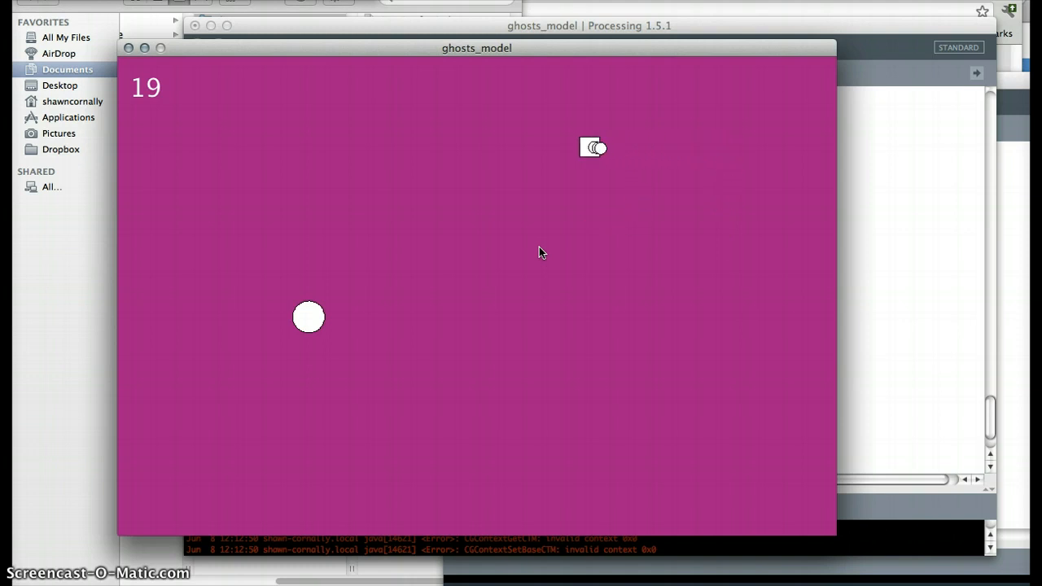
pyautogui.moveTo(528, 200)
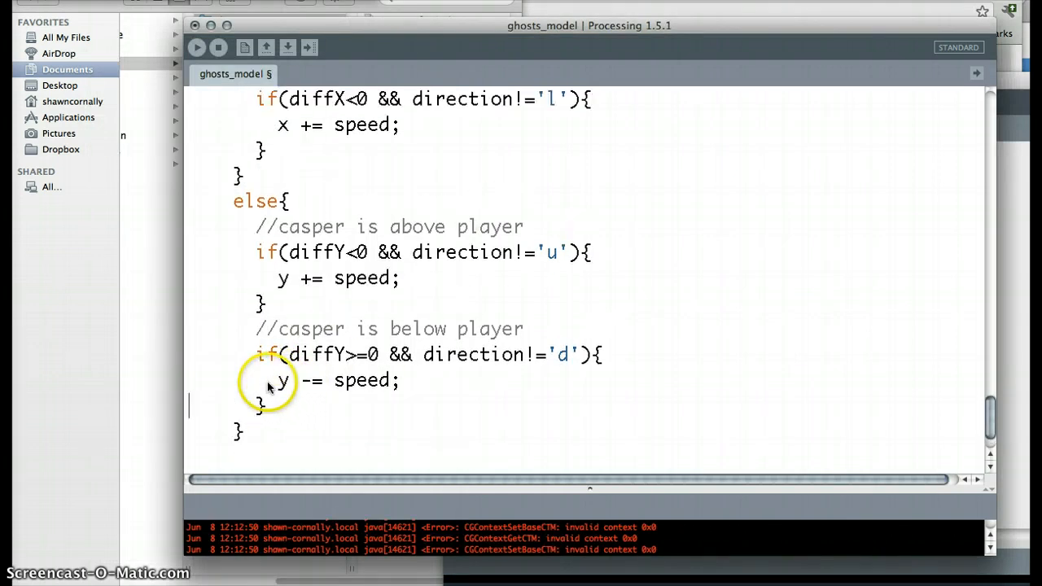
pyautogui.scroll(3)
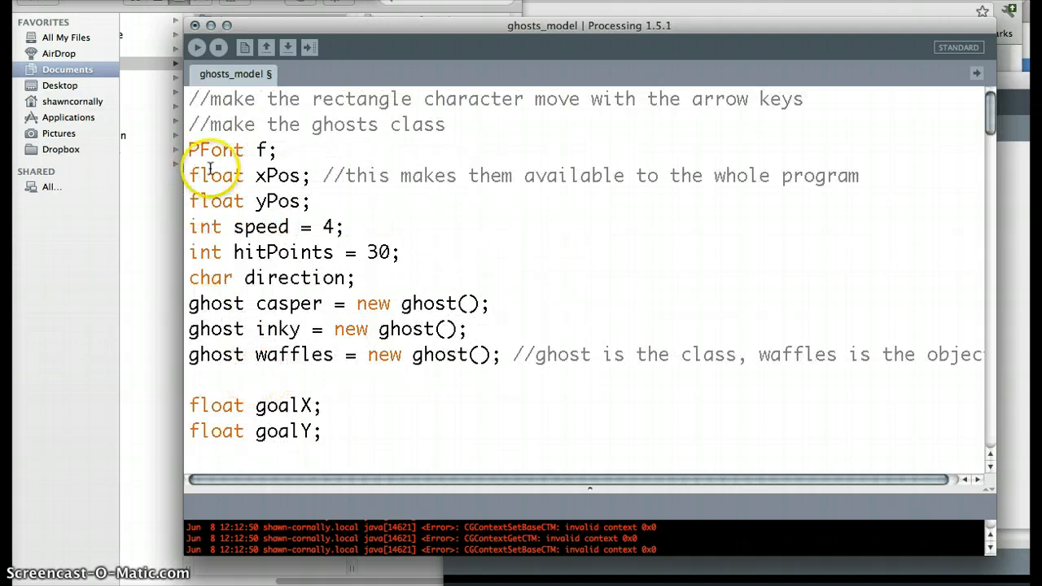